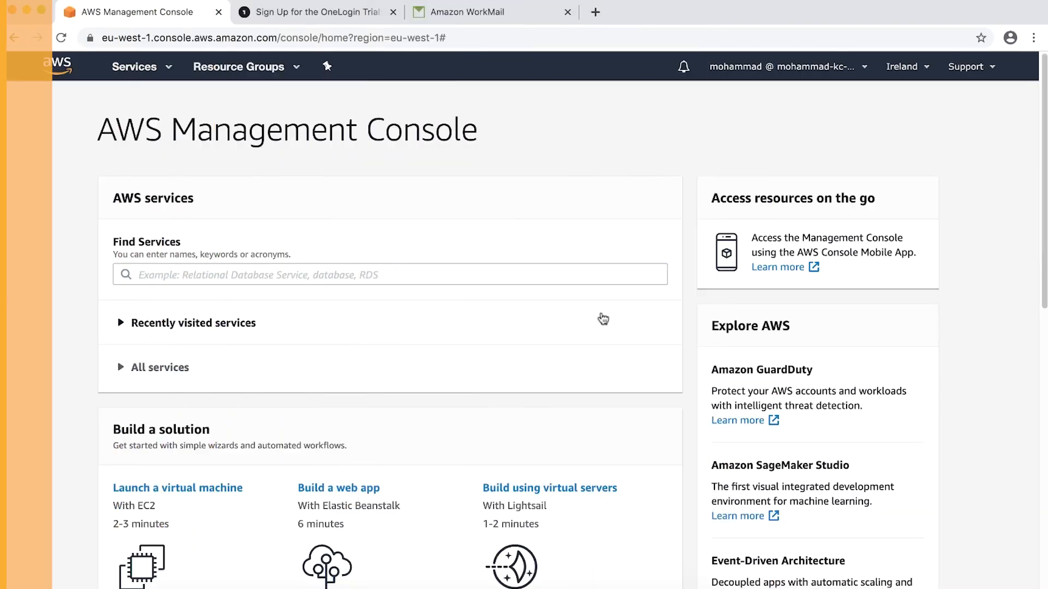
Find Cognito via the 'cogni' service search and open its user pools list.
{"action": "type", "text": "cogni"}
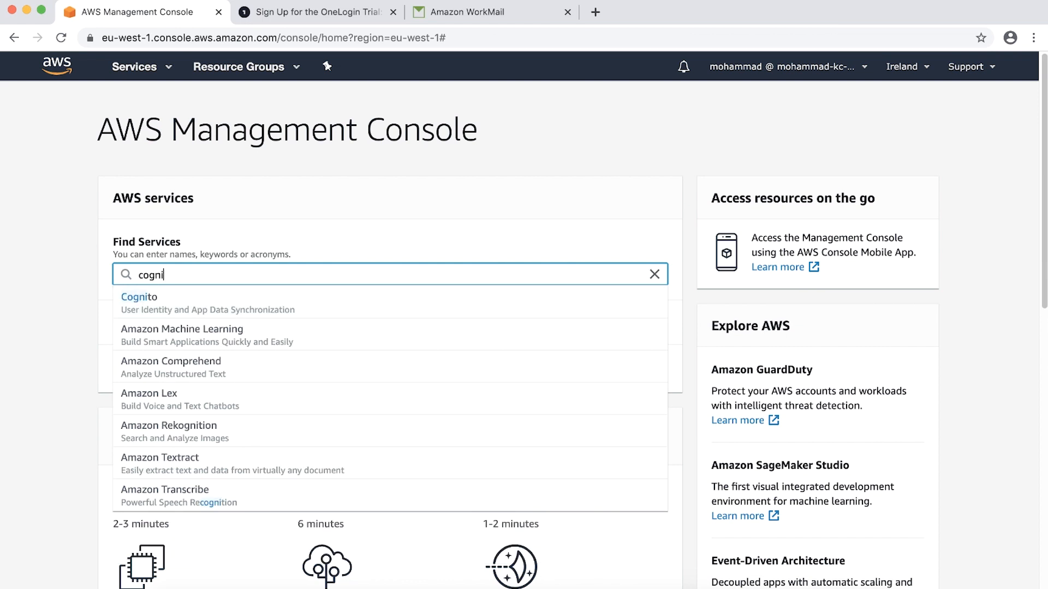
{"action": "left_click", "coordinate": [139, 297]}
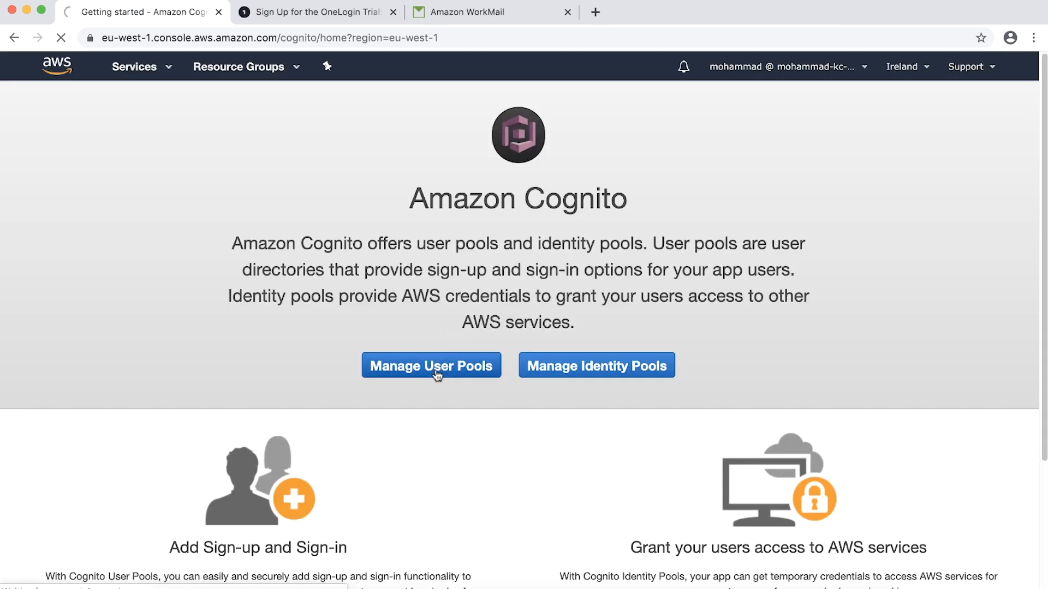
{"action": "left_click", "coordinate": [432, 366]}
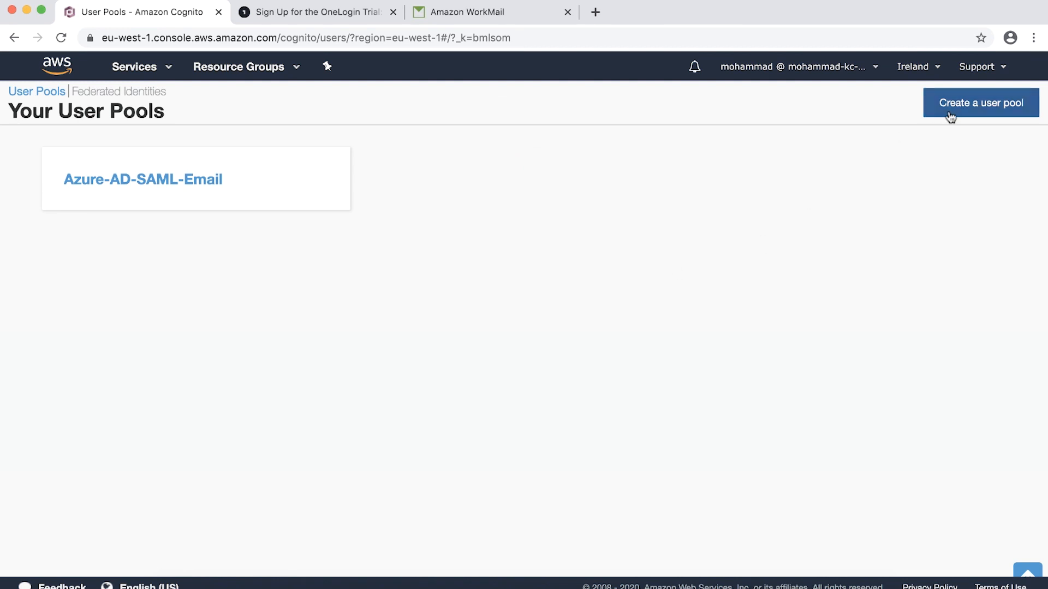
Create a user pool named OneLogin after reviewing the default settings.
{"action": "left_click", "coordinate": [981, 102]}
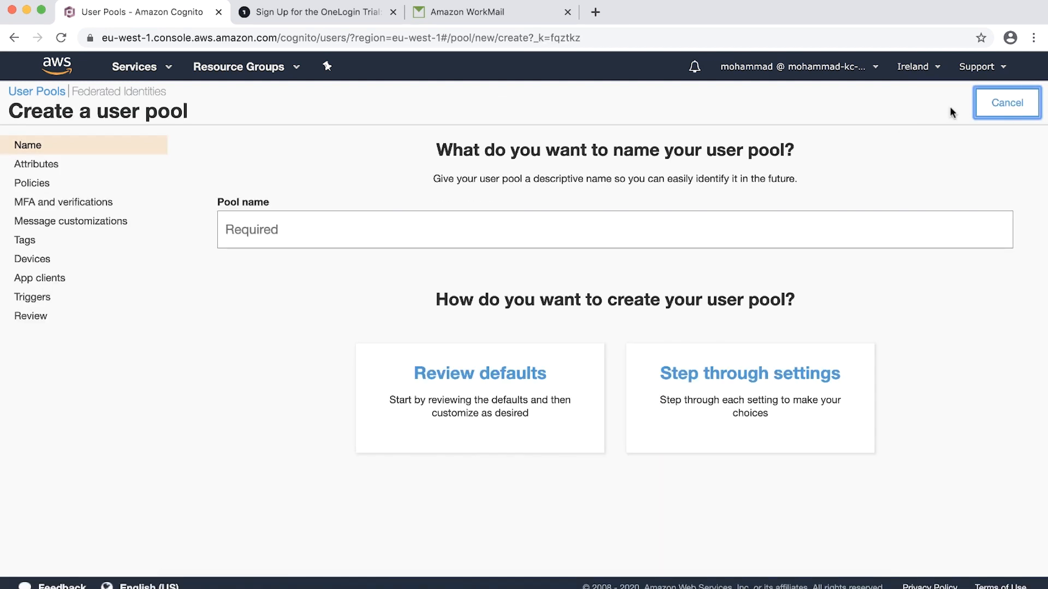
{"action": "type", "text": "OneLogin"}
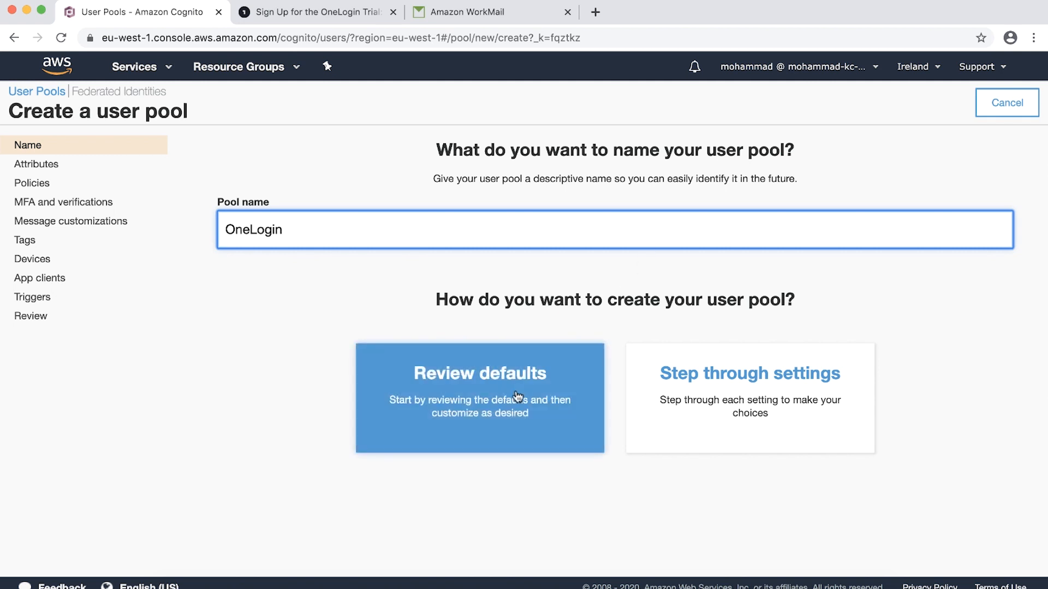
{"action": "left_click", "coordinate": [479, 398]}
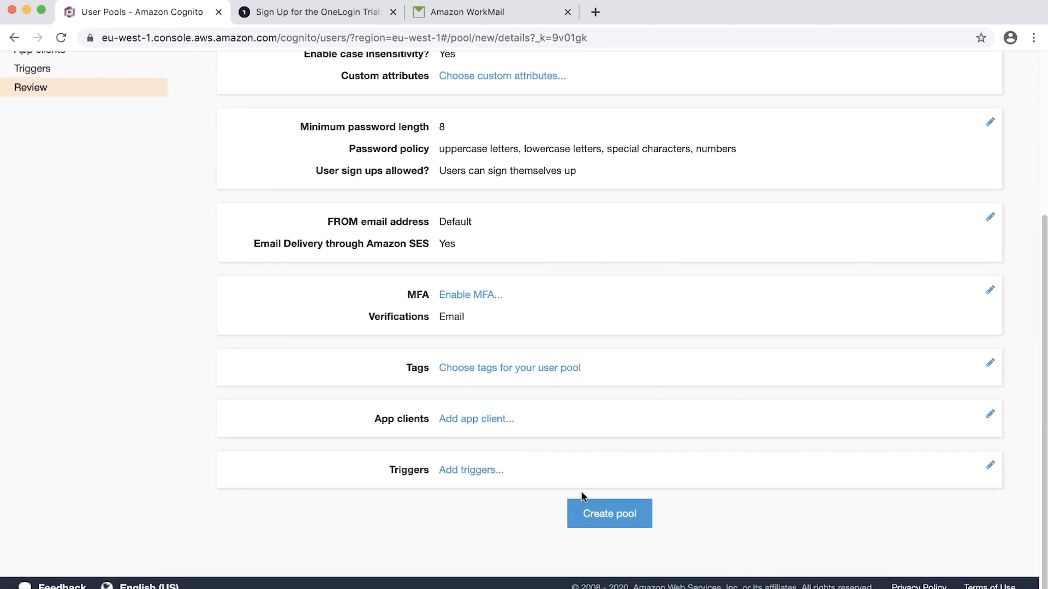
{"action": "left_click", "coordinate": [610, 513]}
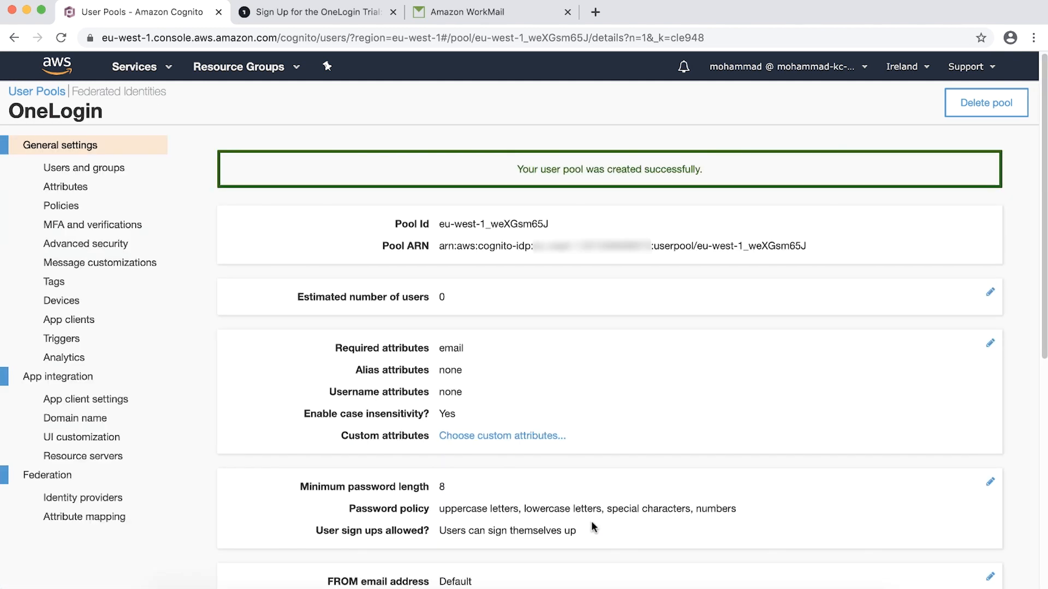
Check availability of the domain prefix onelogin and save it.
{"action": "left_click", "coordinate": [75, 418]}
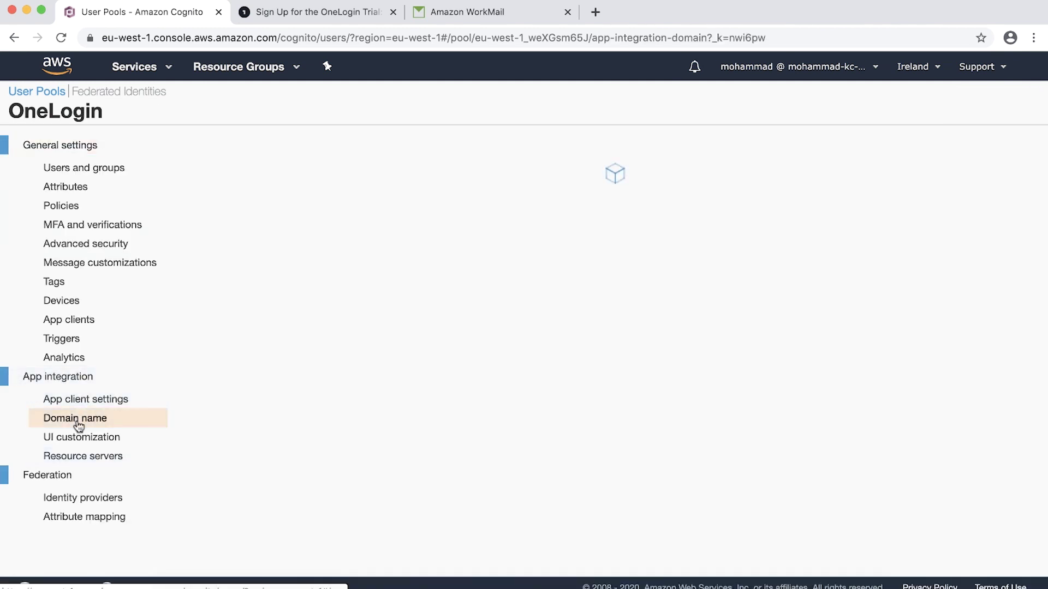
{"action": "left_click", "coordinate": [75, 418]}
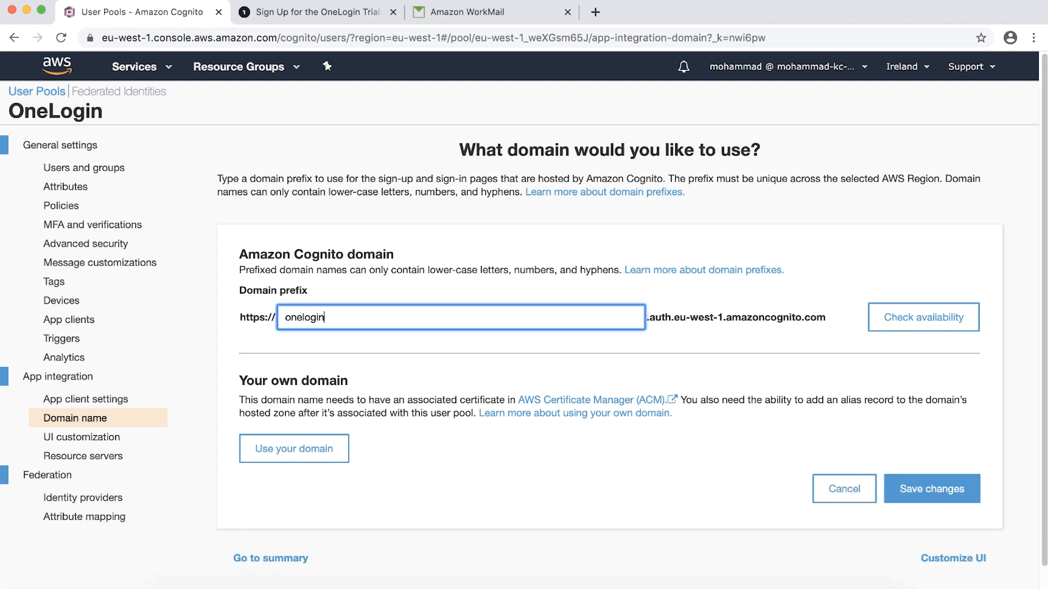
{"action": "left_click", "coordinate": [922, 317]}
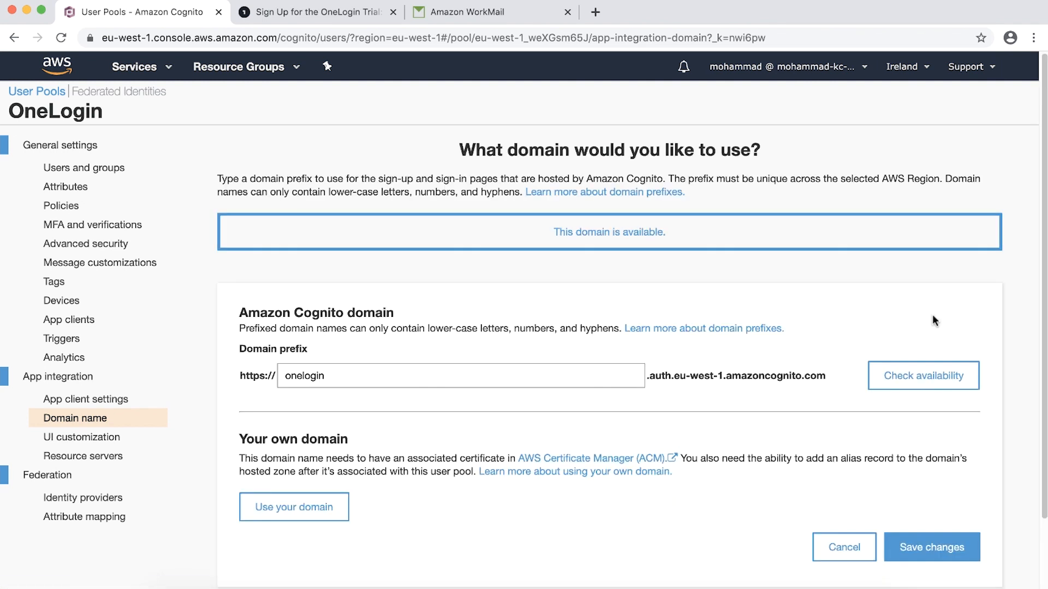
{"action": "left_click", "coordinate": [932, 548]}
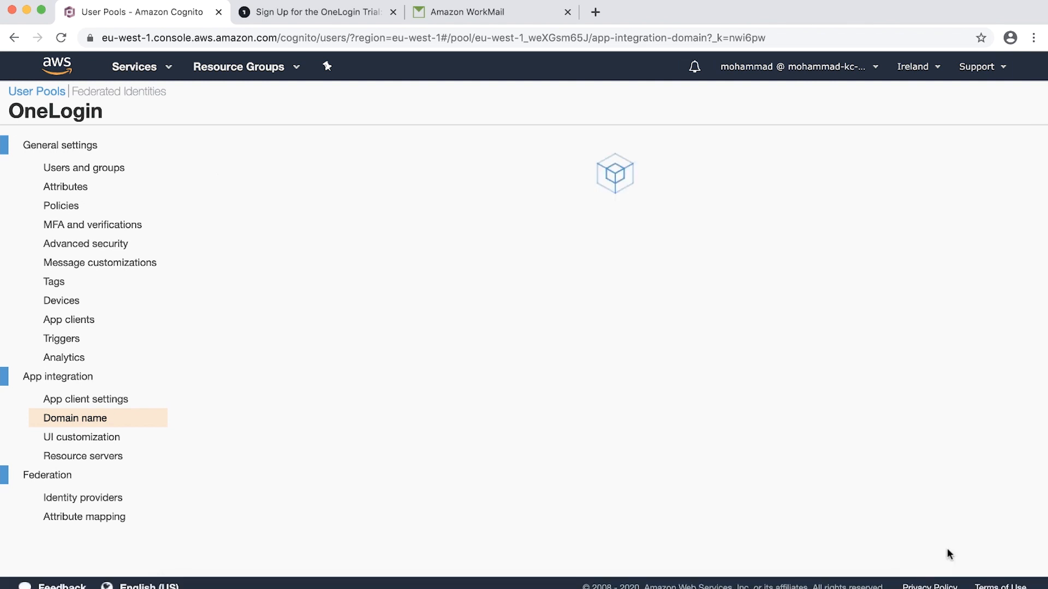
View the full domain onelogin.auth.eu-west-1.amazoncognito.com under App integration.
{"action": "left_click", "coordinate": [58, 376]}
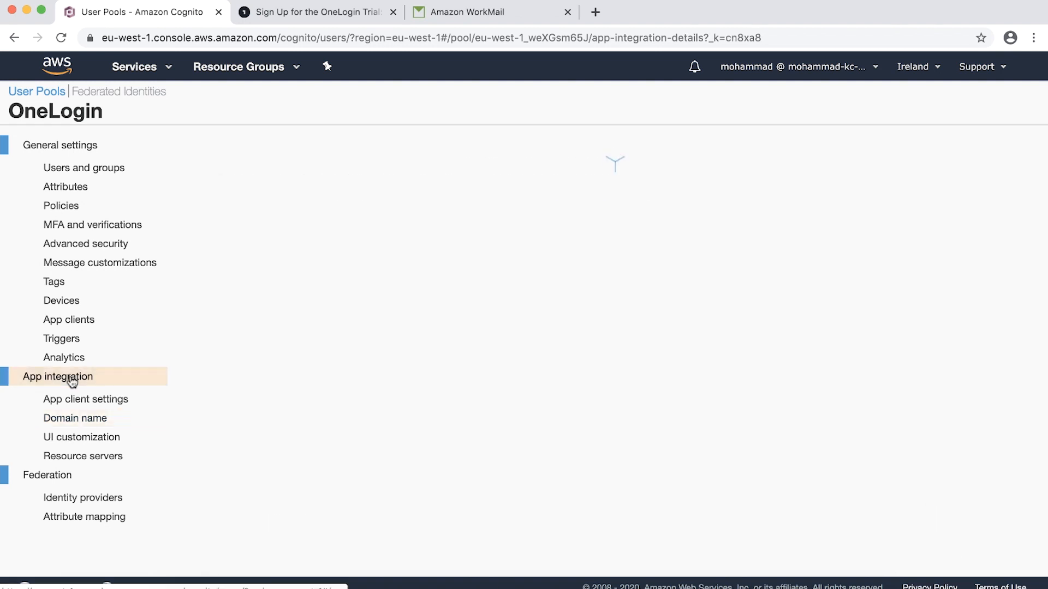
{"action": "left_click", "coordinate": [58, 376]}
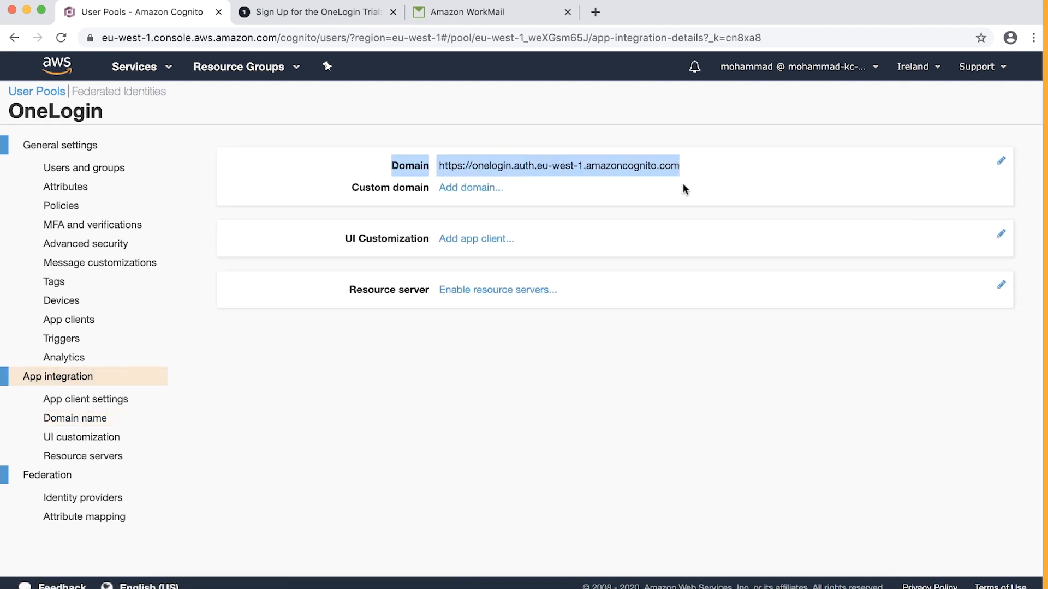
{"action": "left_click", "coordinate": [324, 11]}
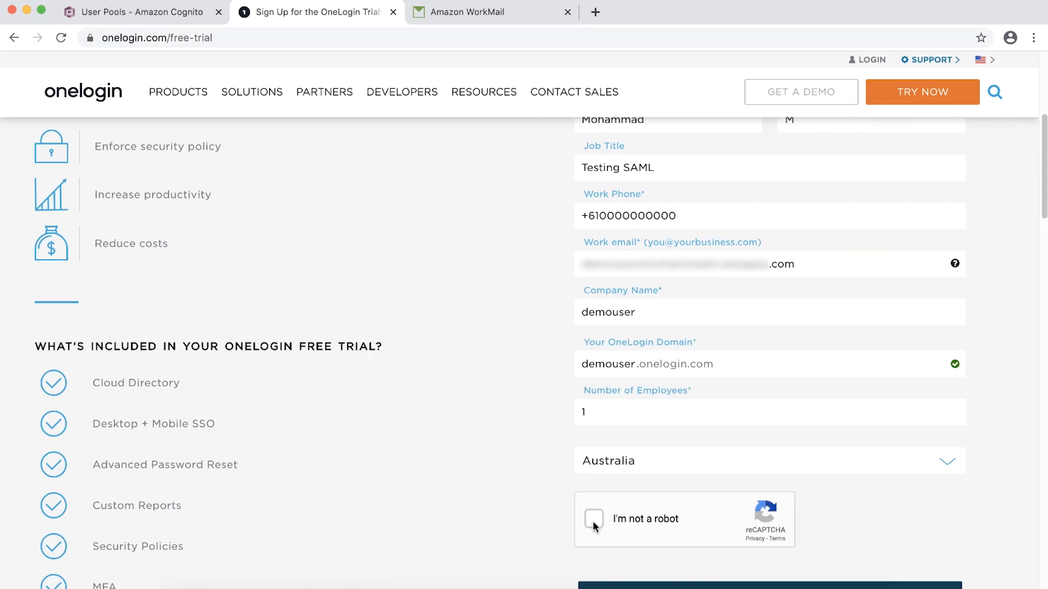
Pass the reCAPTCHA check and submit the demouser.onelogin.com free trial sign-up.
{"action": "left_click", "coordinate": [593, 518]}
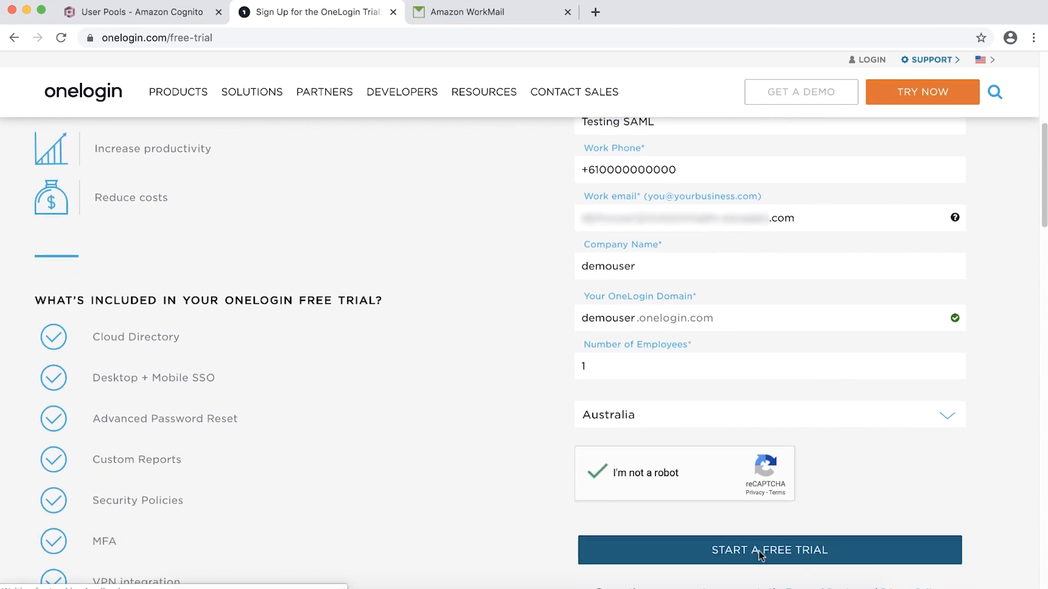
{"action": "left_click", "coordinate": [769, 550]}
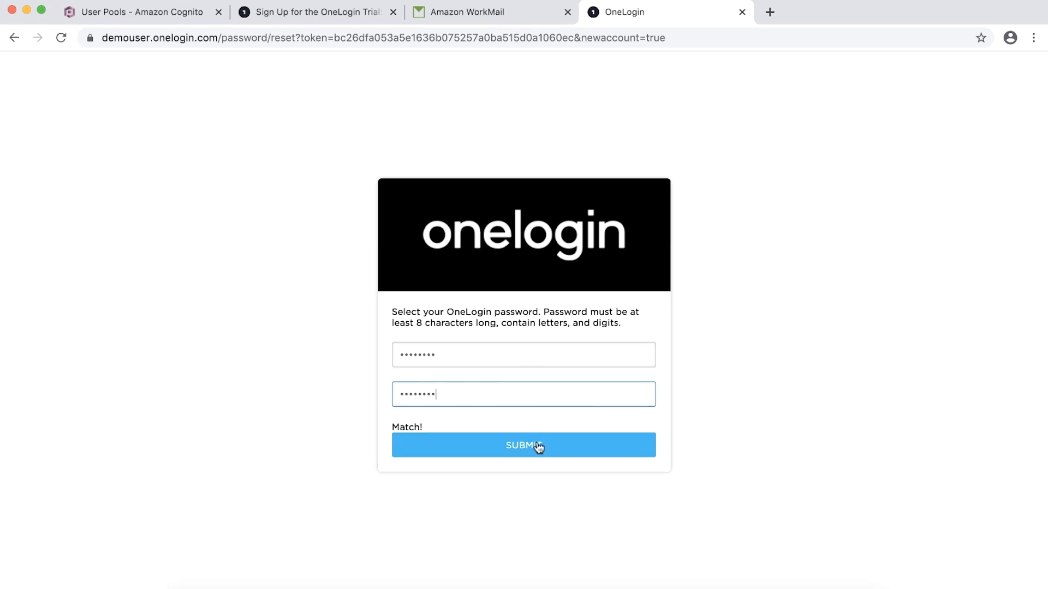
{"action": "left_click", "coordinate": [524, 445]}
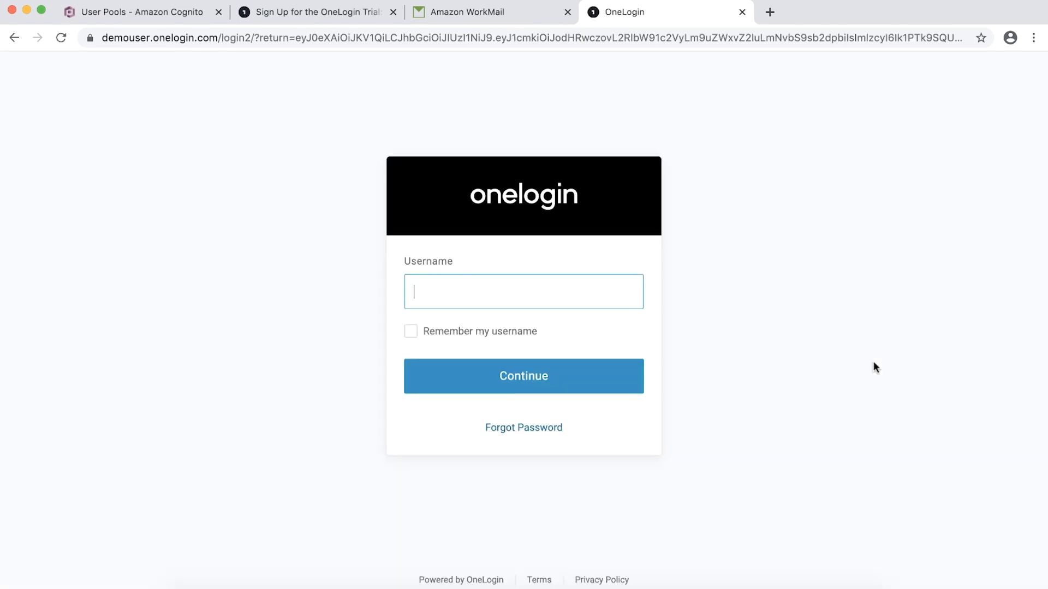
{"action": "type", "text": "user@example.com"}
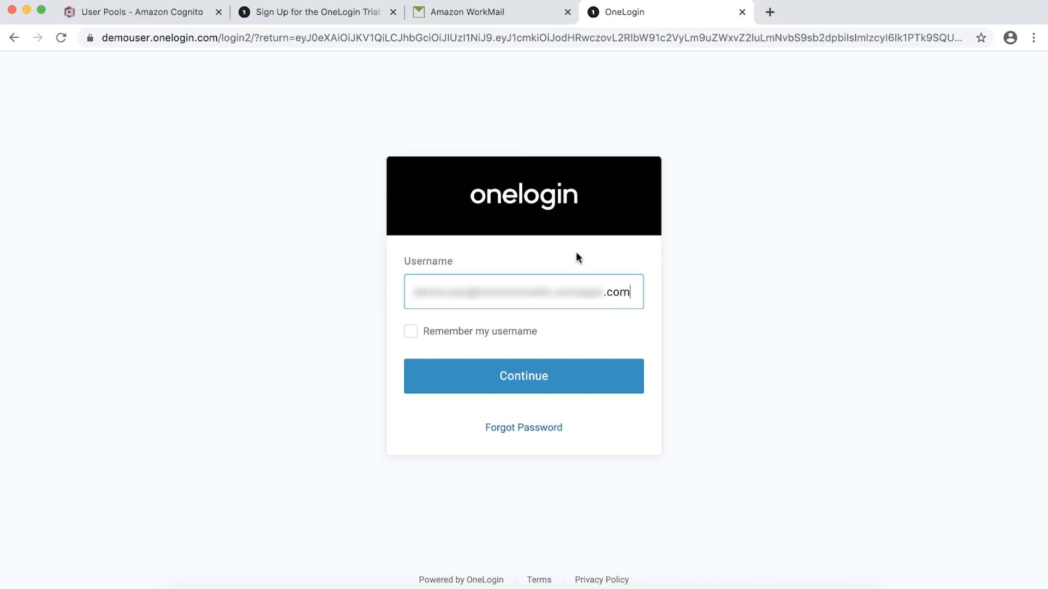
{"action": "left_click", "coordinate": [524, 376]}
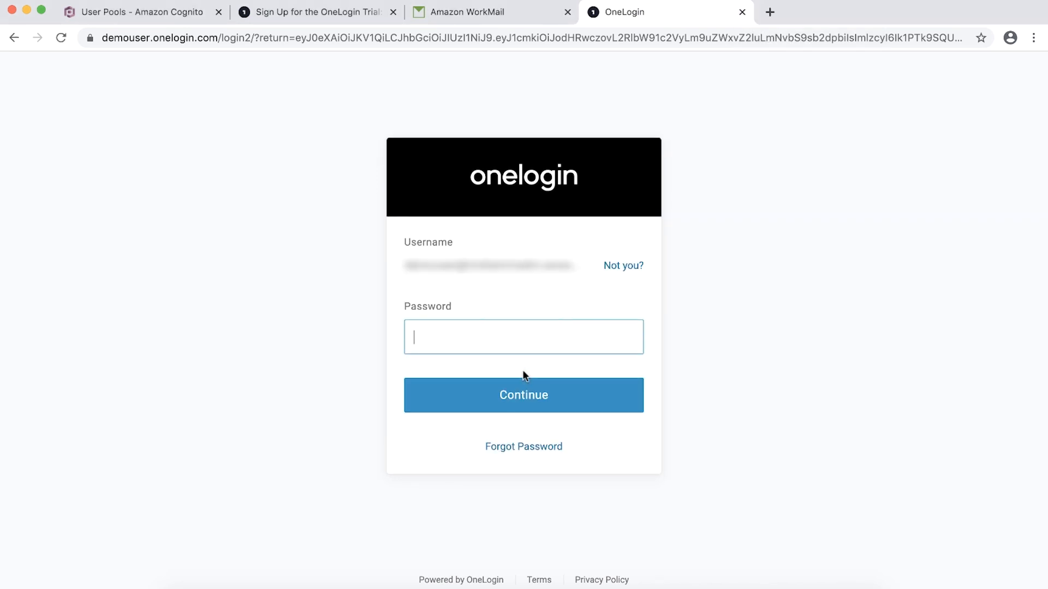
{"action": "type", "text": "password"}
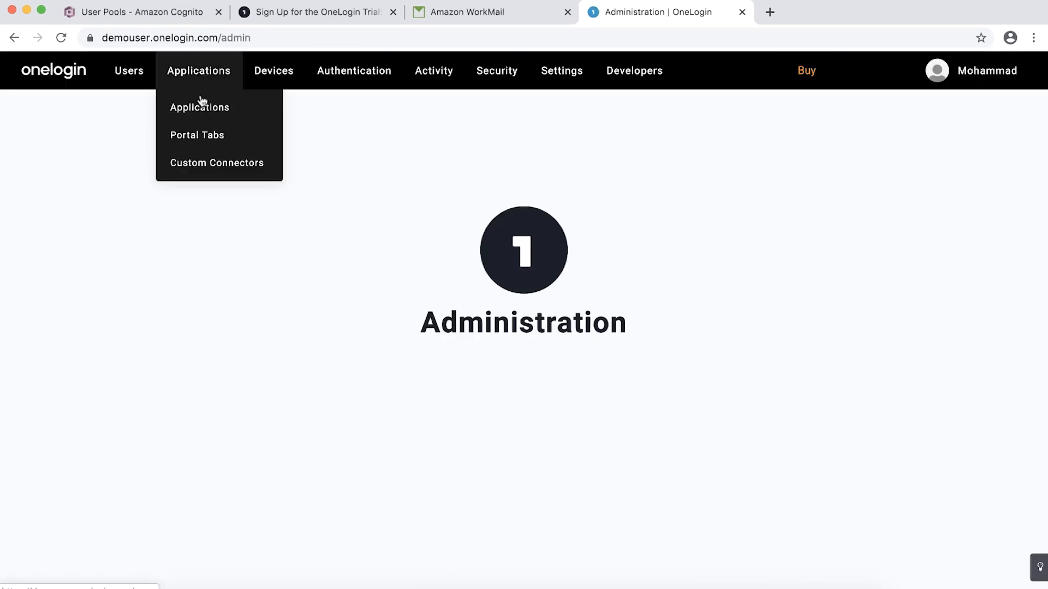
Search new apps for 'SAML Test Con' and save SAML Test Connector (IdP w/ attr w/ sign response).
{"action": "left_click", "coordinate": [199, 107]}
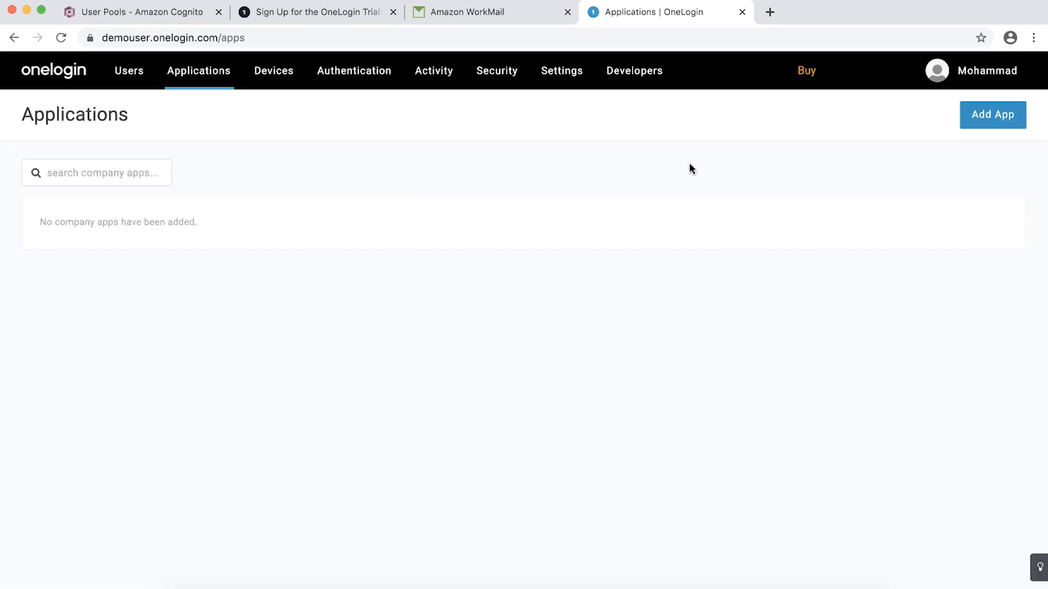
{"action": "left_click", "coordinate": [993, 115]}
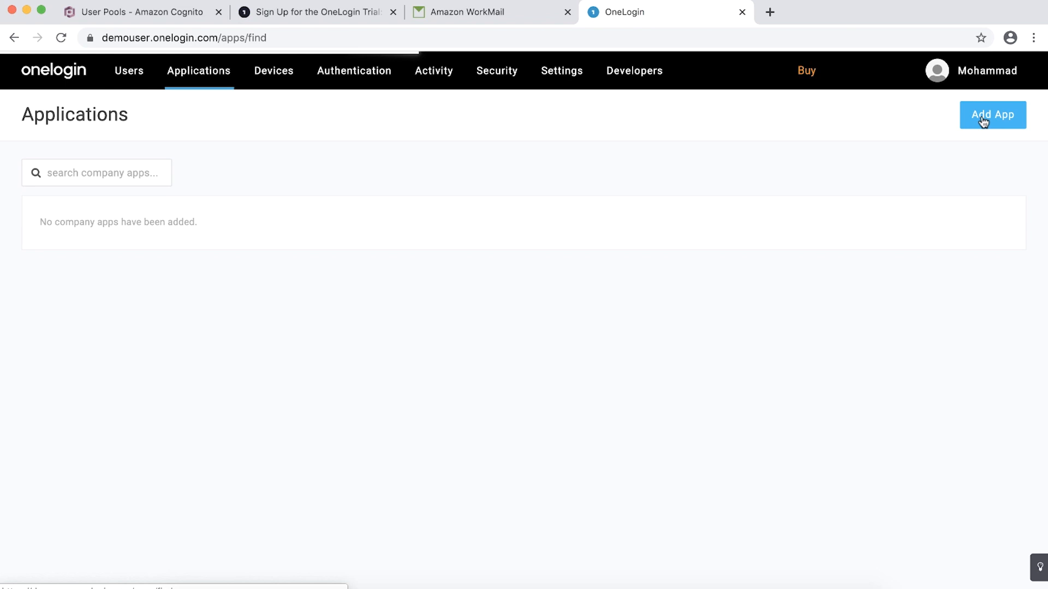
{"action": "type", "text": "SAML Test Connector"}
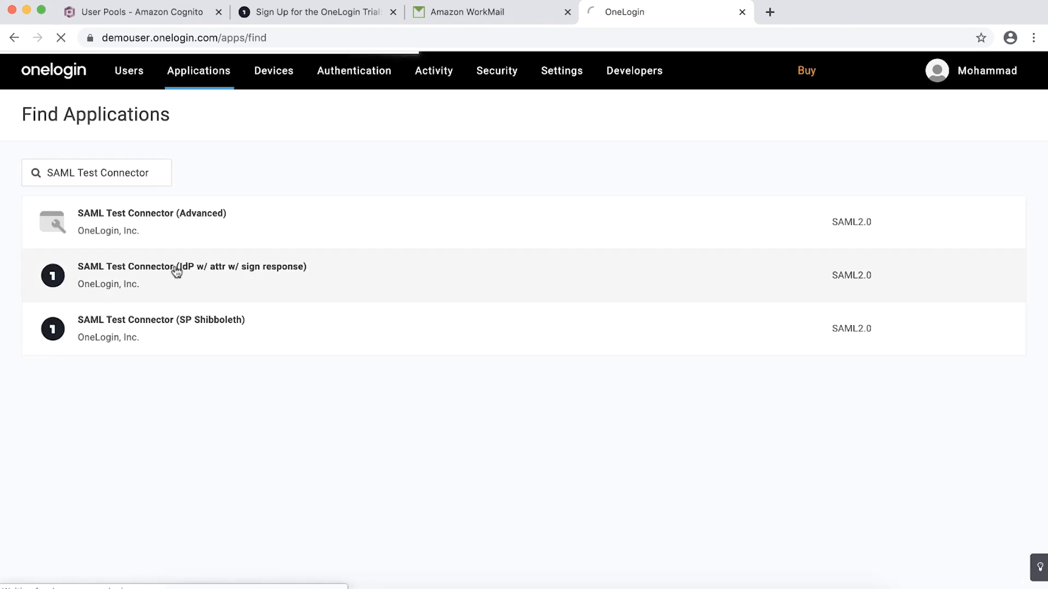
{"action": "left_click", "coordinate": [175, 273]}
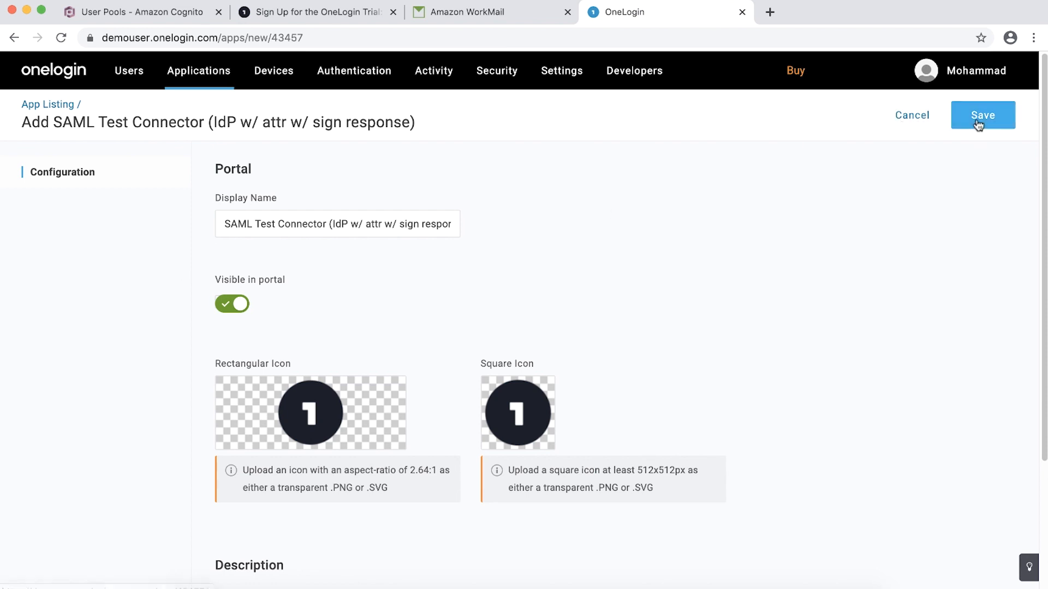
{"action": "left_click", "coordinate": [983, 115]}
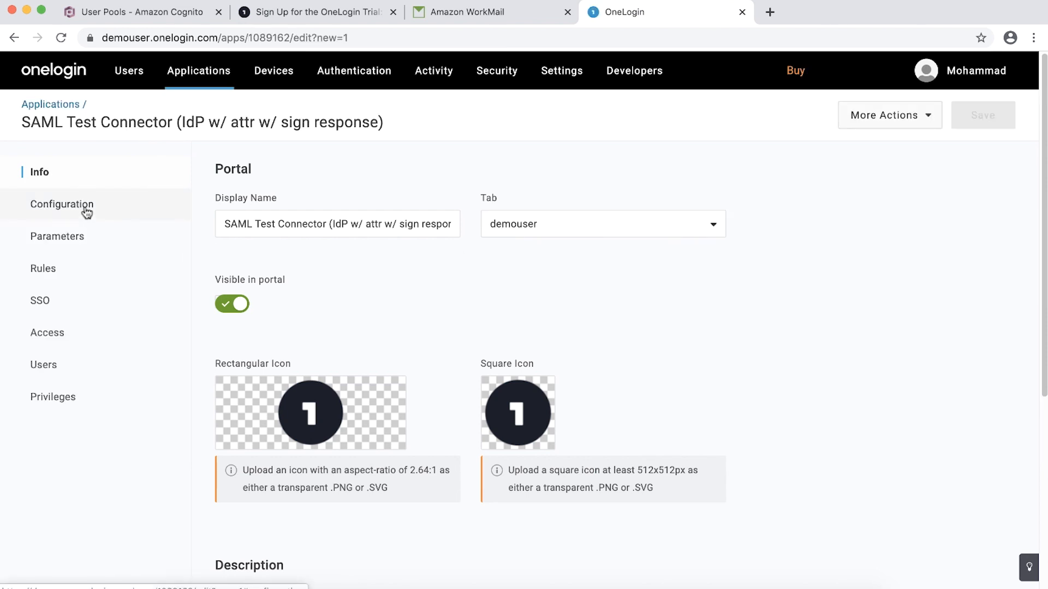
Save the Cognito audience URN and idpresponse ACS URLs in the connector's configuration.
{"action": "left_click", "coordinate": [62, 204]}
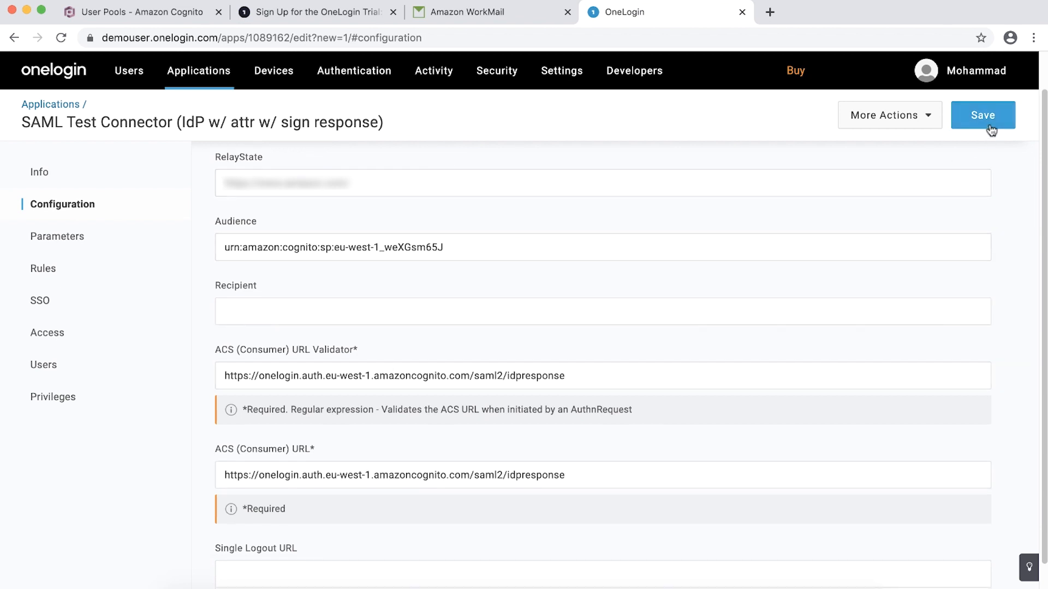
{"action": "left_click", "coordinate": [983, 115]}
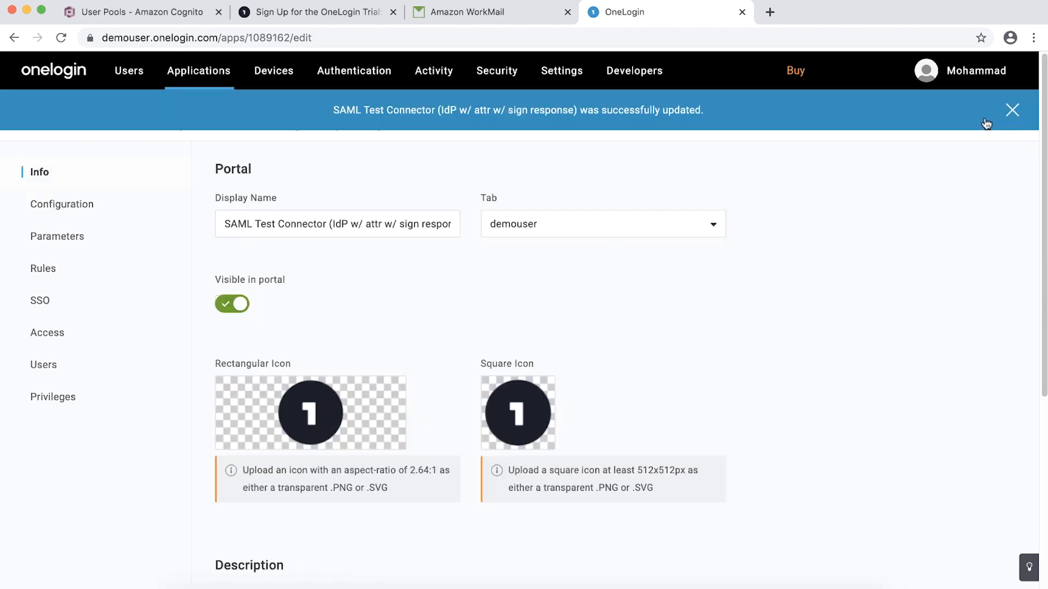
Add a claims nameidentifier parameter valued Email, included in the SAML assertion, and save.
{"action": "left_click", "coordinate": [1012, 110]}
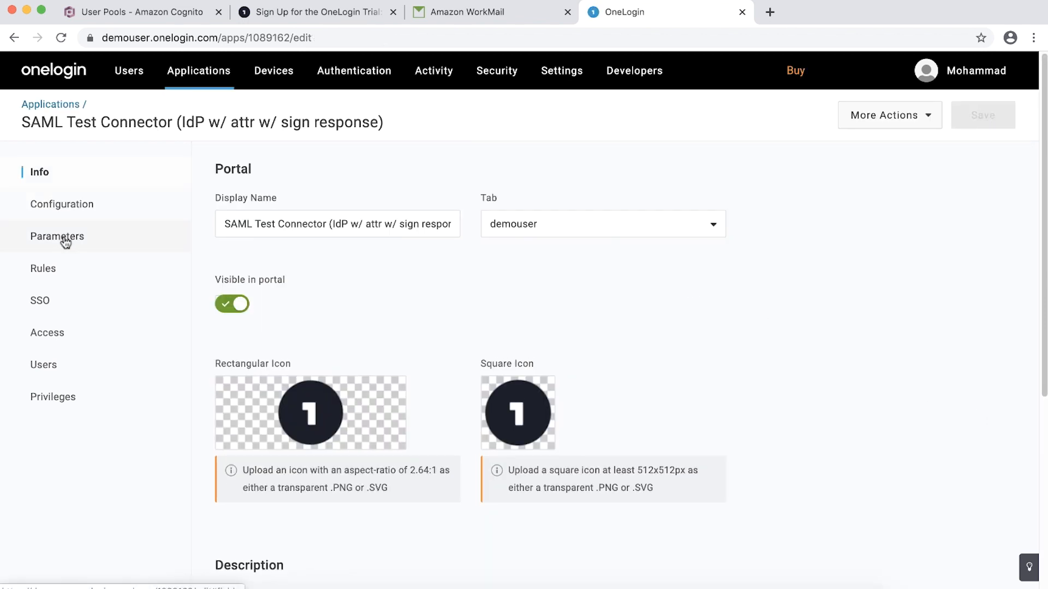
{"action": "left_click", "coordinate": [58, 236]}
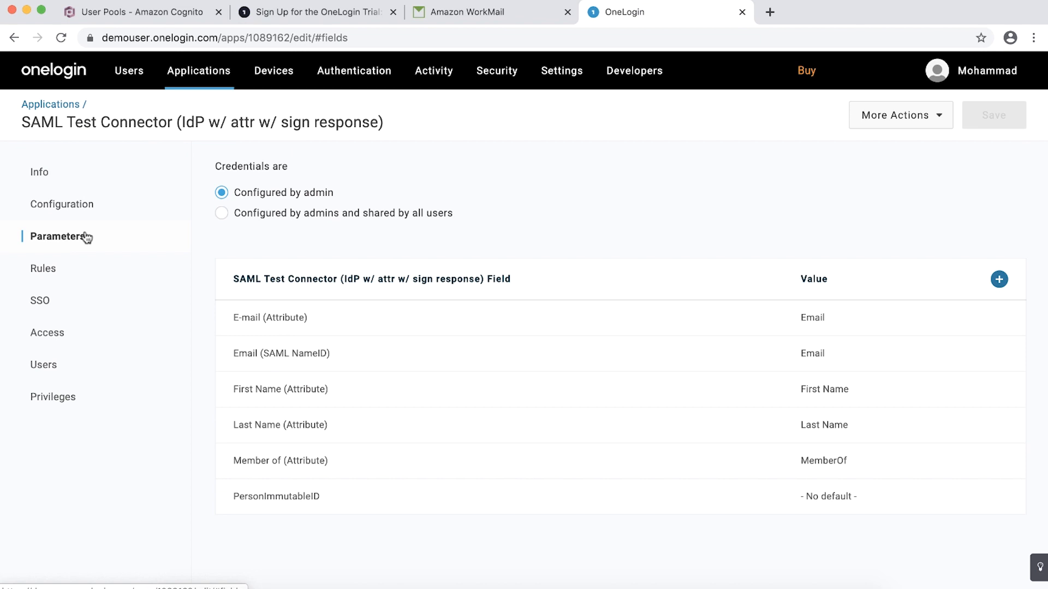
{"action": "left_click", "coordinate": [1000, 278]}
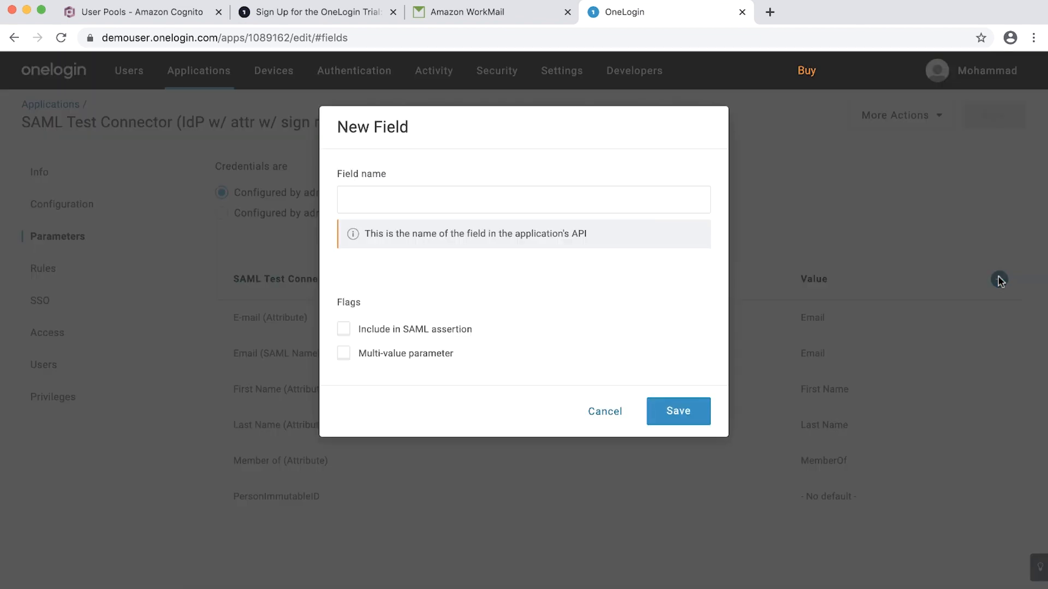
{"action": "type", "text": "http://schemas.xmlsoap.org/ws/2005/05/identity/claims/nameidentifier"}
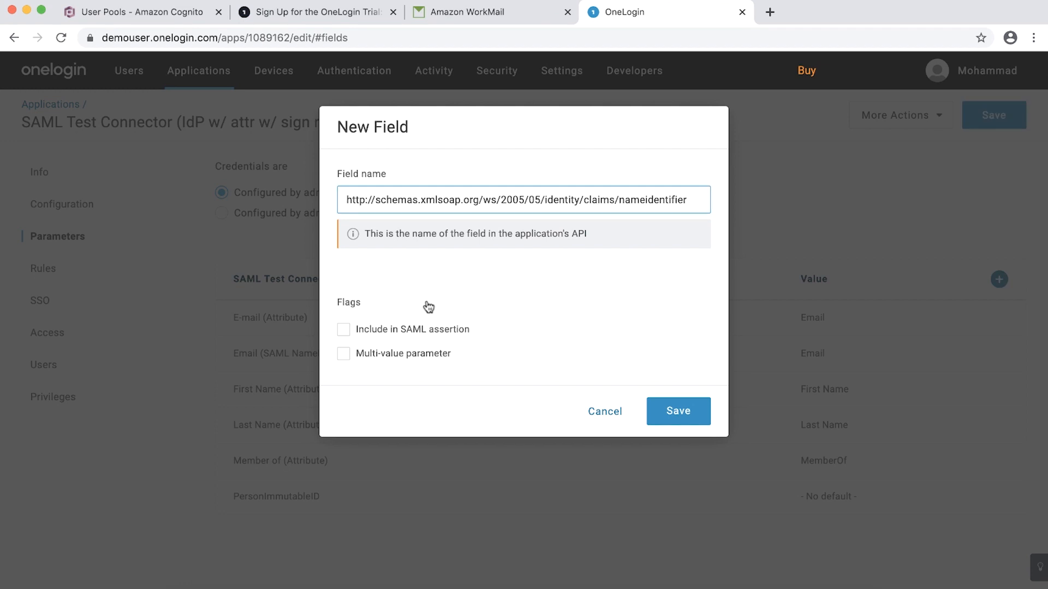
{"action": "left_click", "coordinate": [343, 329]}
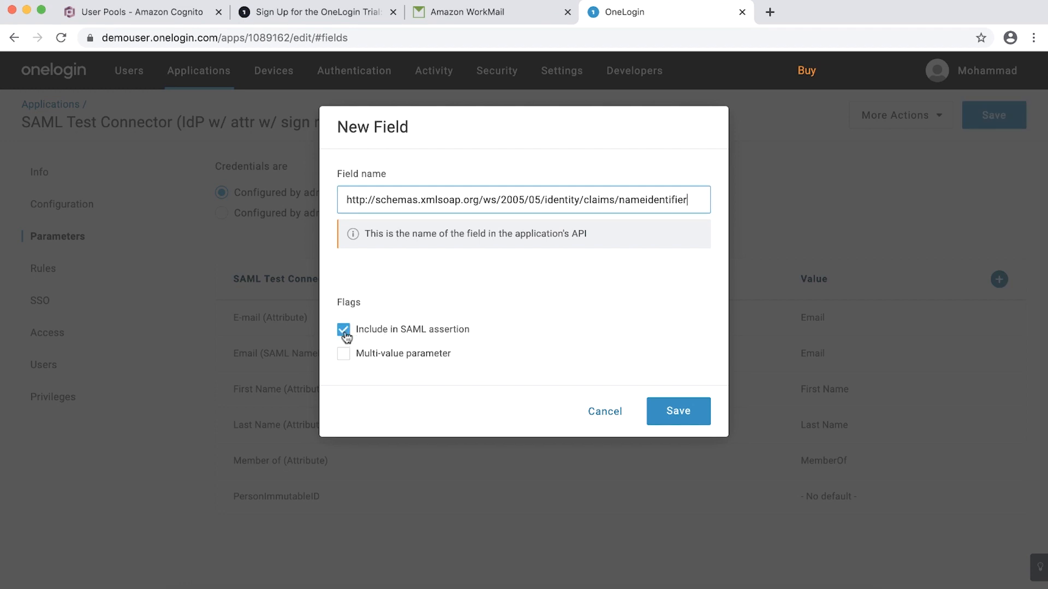
{"action": "left_click", "coordinate": [678, 412]}
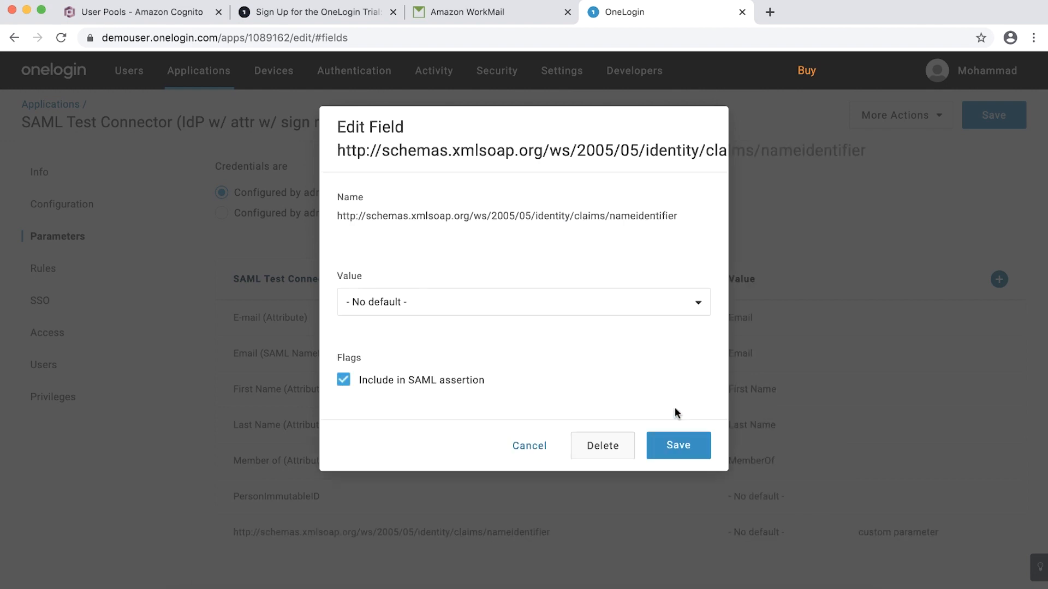
{"action": "mouse_move", "coordinate": [587, 306]}
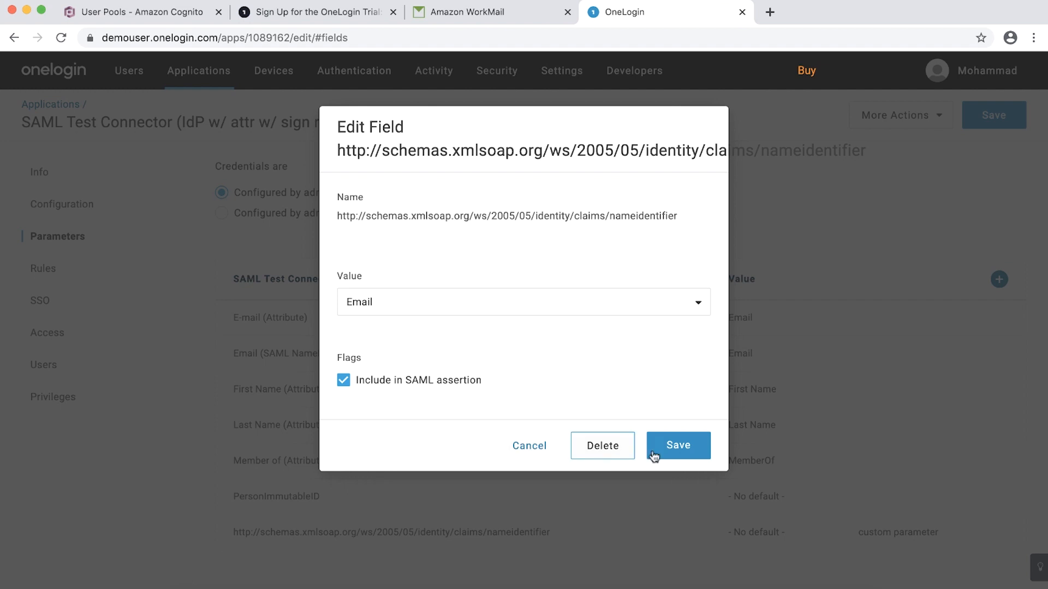
{"action": "left_click", "coordinate": [678, 445]}
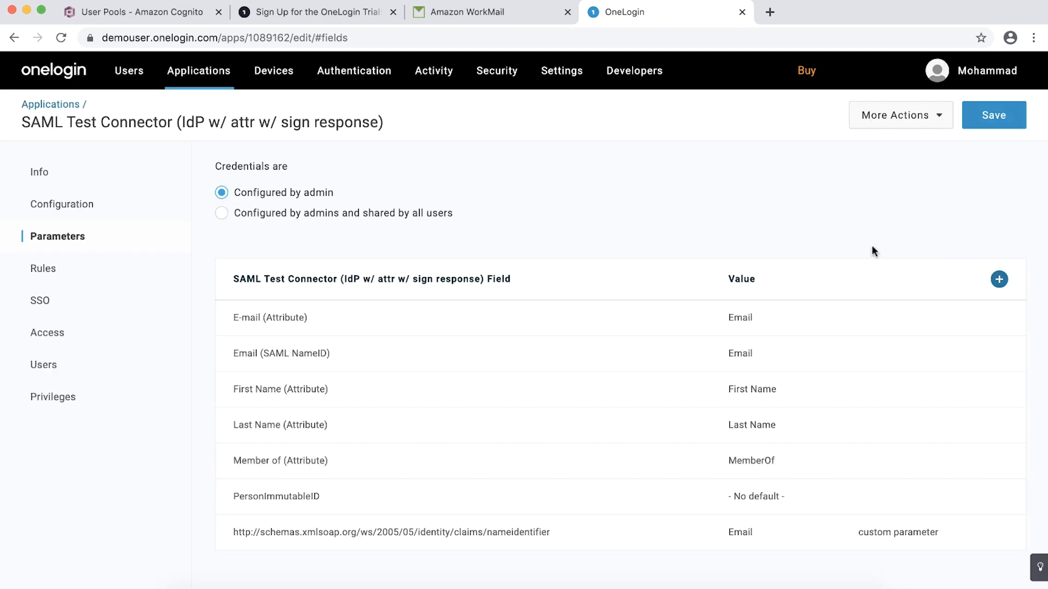
{"action": "left_click", "coordinate": [994, 115]}
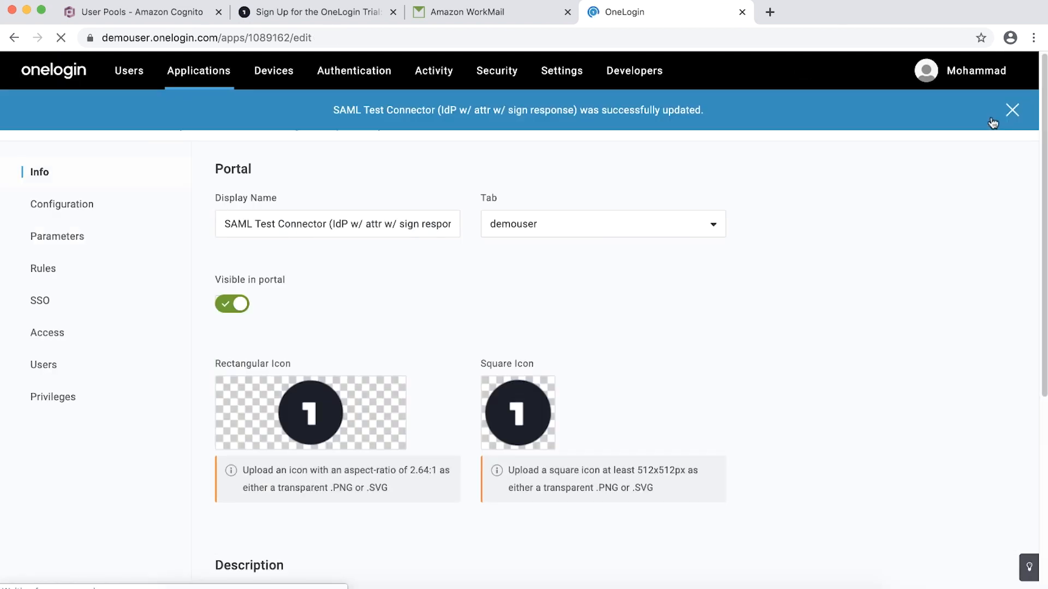
Show the connector's SSO details with its issuer URL and SAML 2.0 endpoint.
{"action": "left_click", "coordinate": [39, 300]}
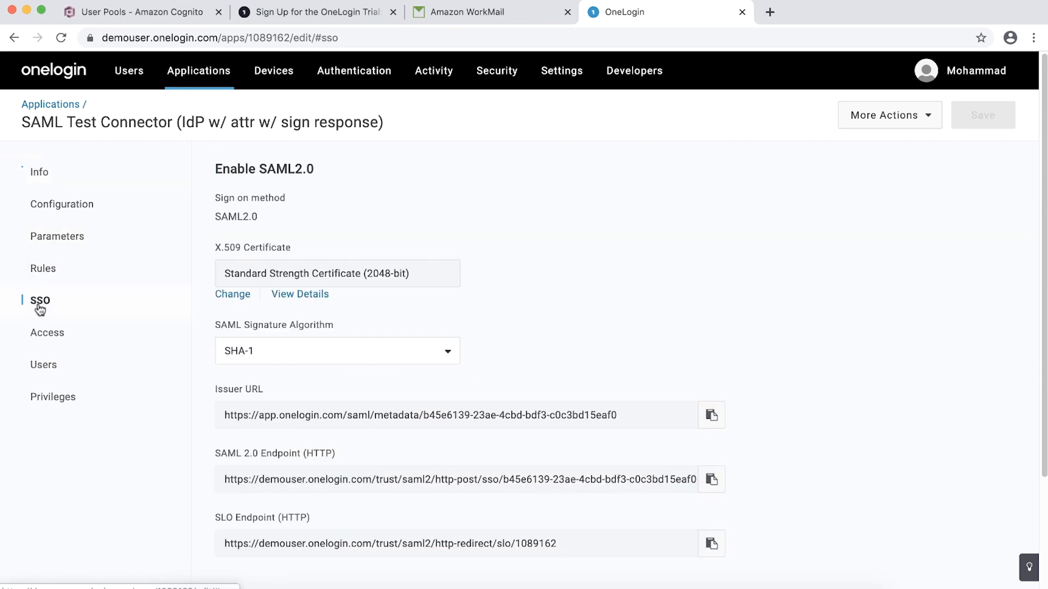
{"action": "mouse_move", "coordinate": [712, 415]}
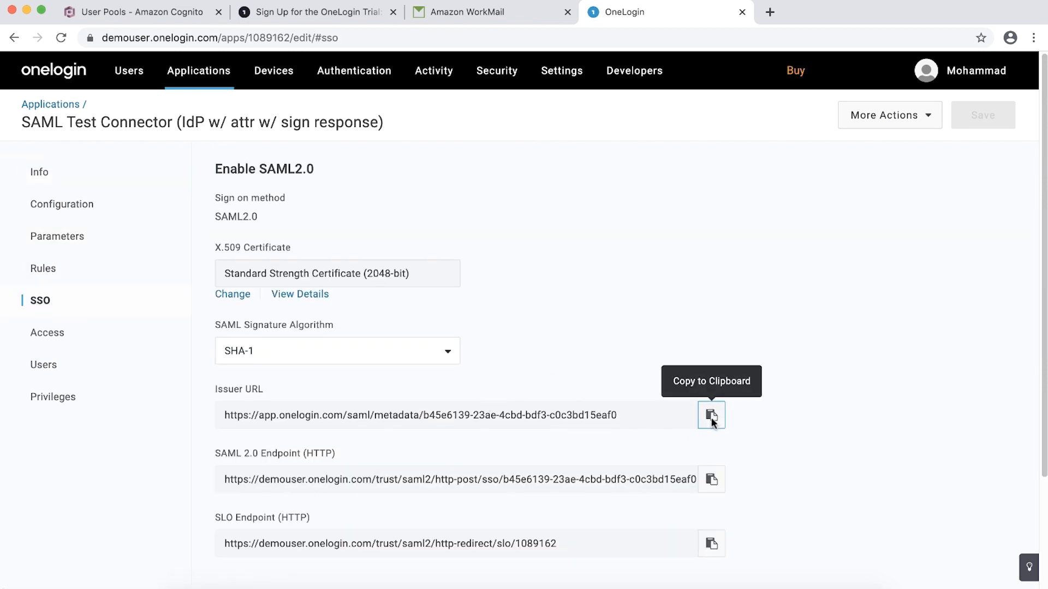
{"action": "mouse_move", "coordinate": [822, 371]}
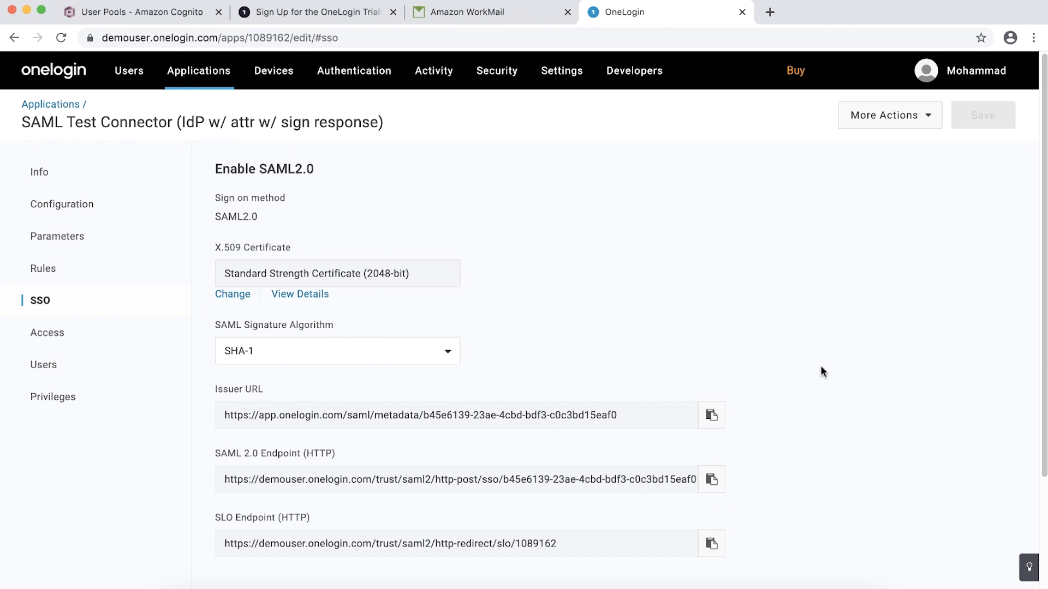
{"action": "mouse_move", "coordinate": [162, 23]}
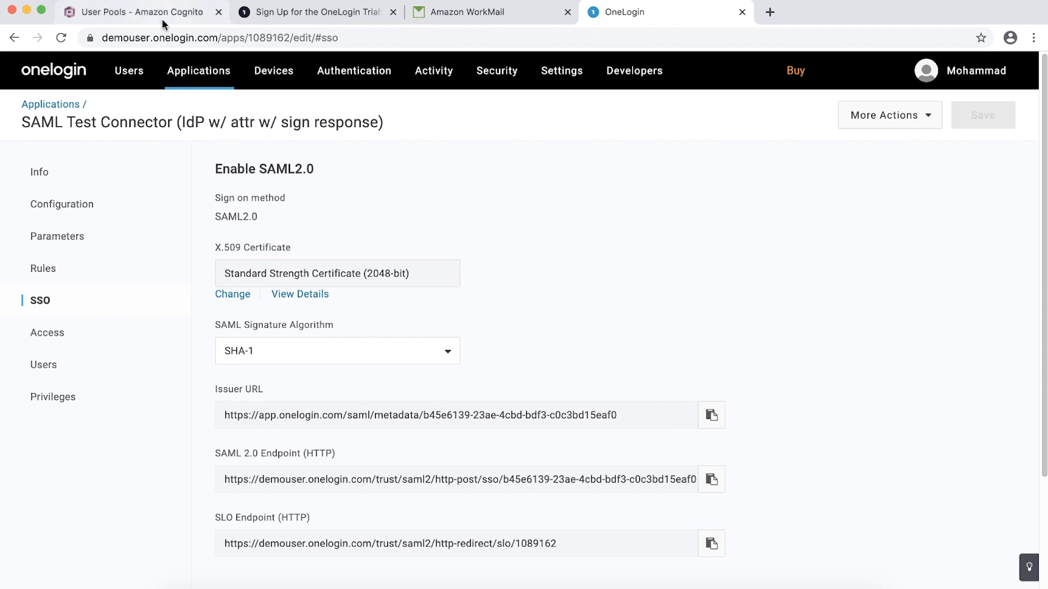
Create SAML identity provider OneLogin from the OneLogin issuer metadata URL.
{"action": "left_click", "coordinate": [136, 12]}
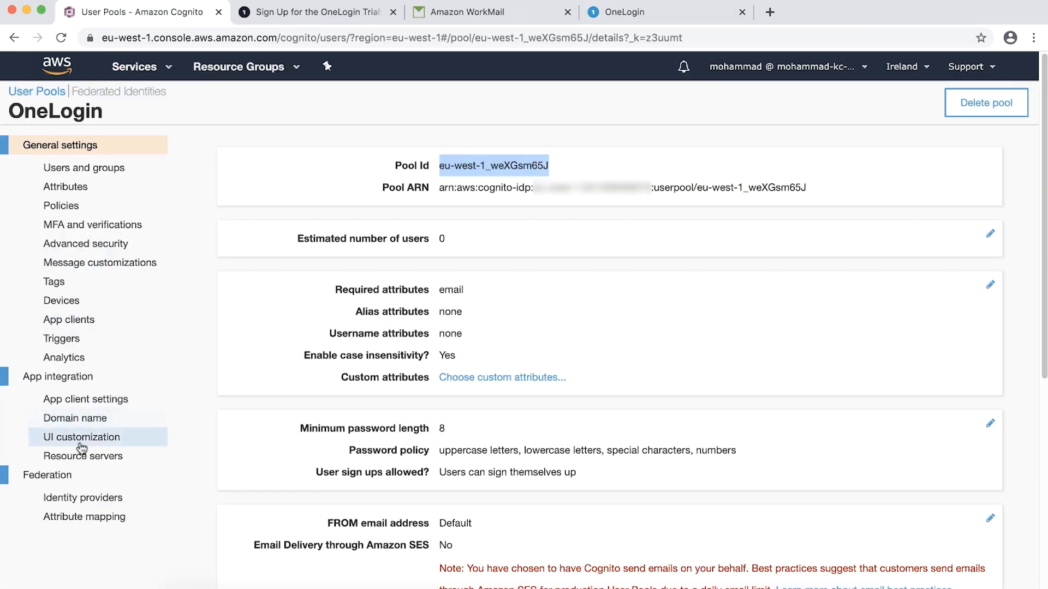
{"action": "left_click", "coordinate": [81, 498]}
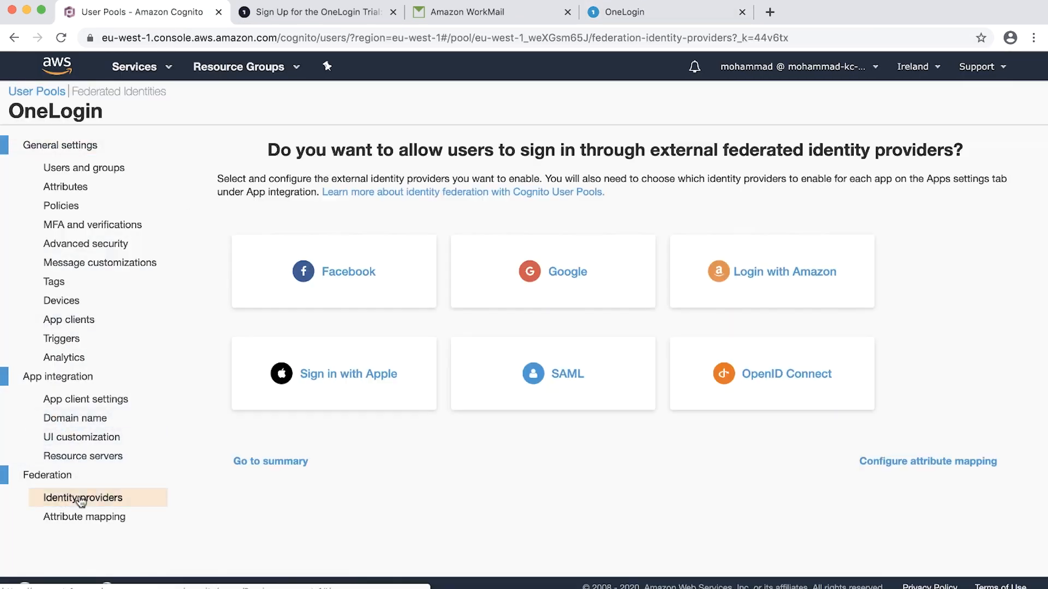
{"action": "left_click", "coordinate": [552, 373]}
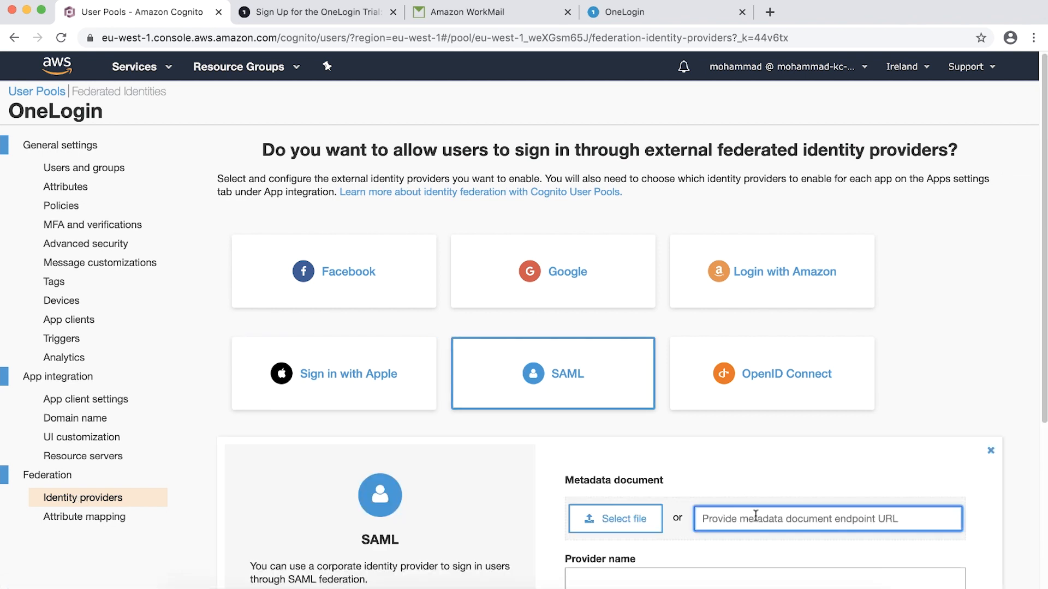
{"action": "type", "text": "nl/metadata/b45e6139-23ae-4cbd-bdf3-c0c3bd15eaf0"}
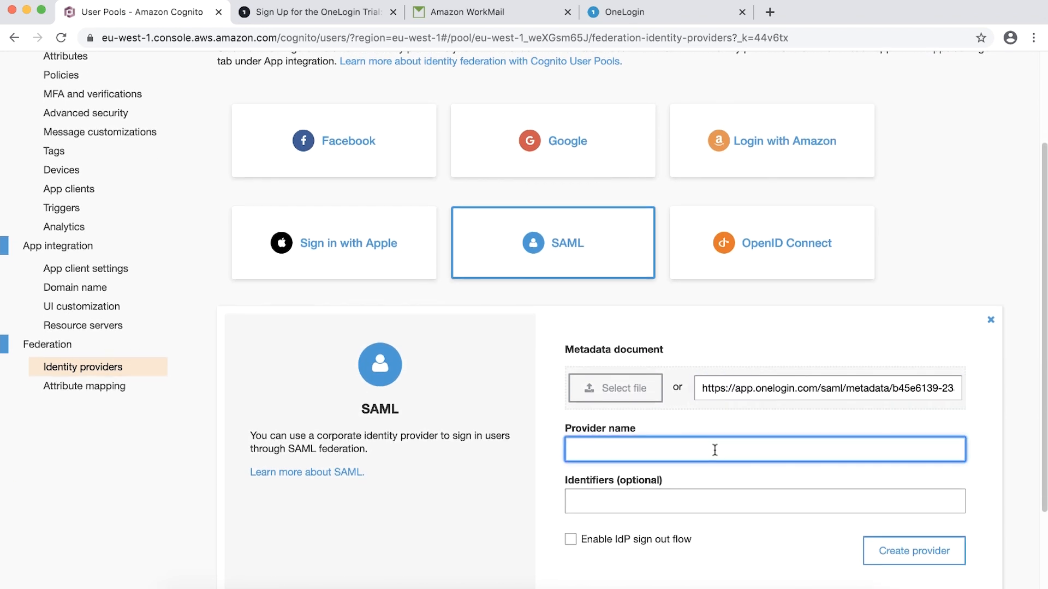
{"action": "type", "text": "OneLogin"}
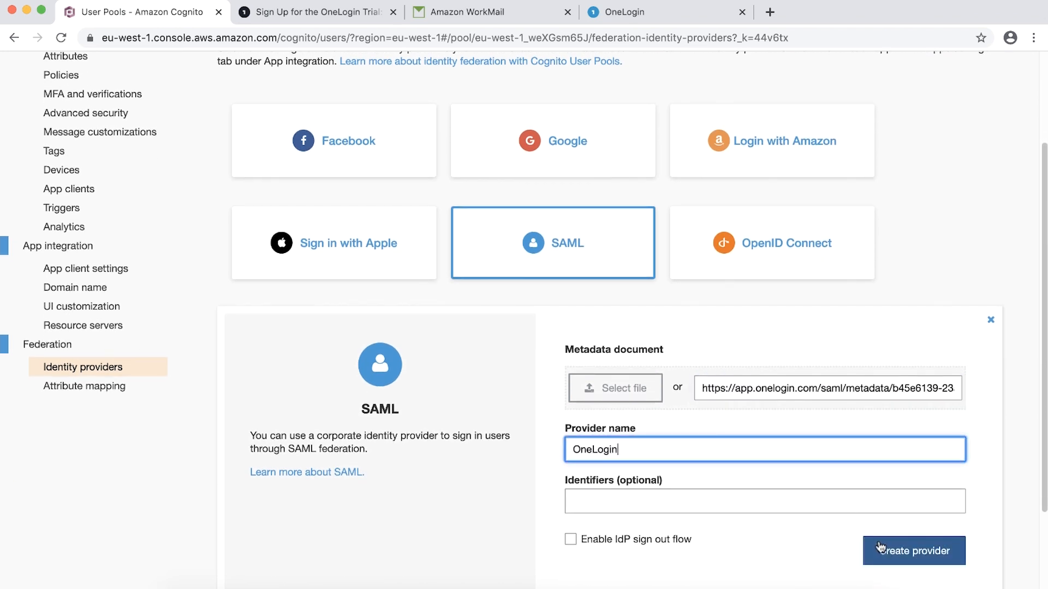
{"action": "left_click", "coordinate": [915, 551]}
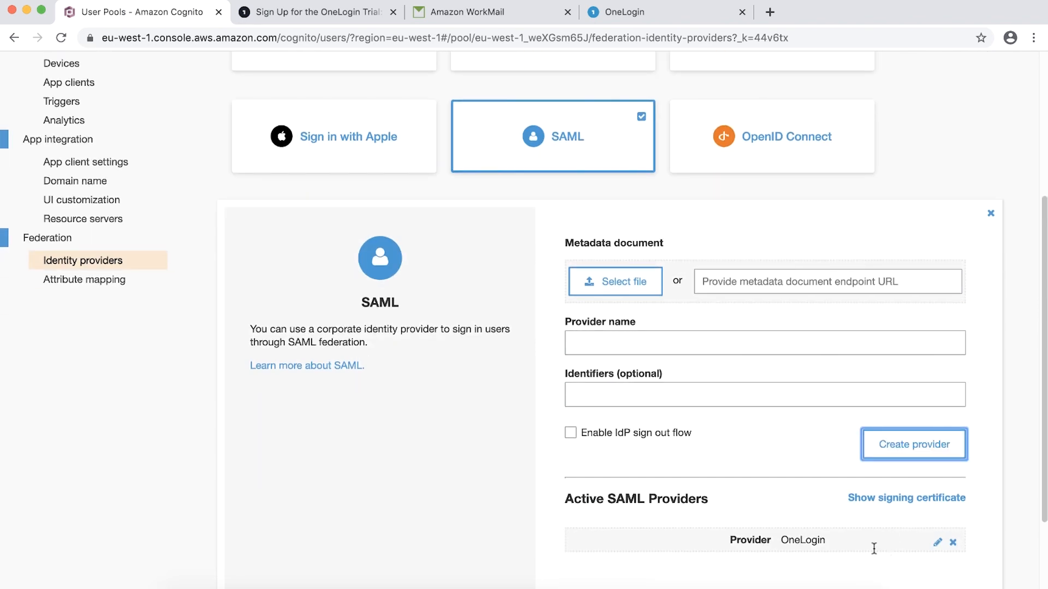
Map the OneLogin SAML nameidentifier claim to the Email attribute and save the mapping.
{"action": "left_click", "coordinate": [84, 279]}
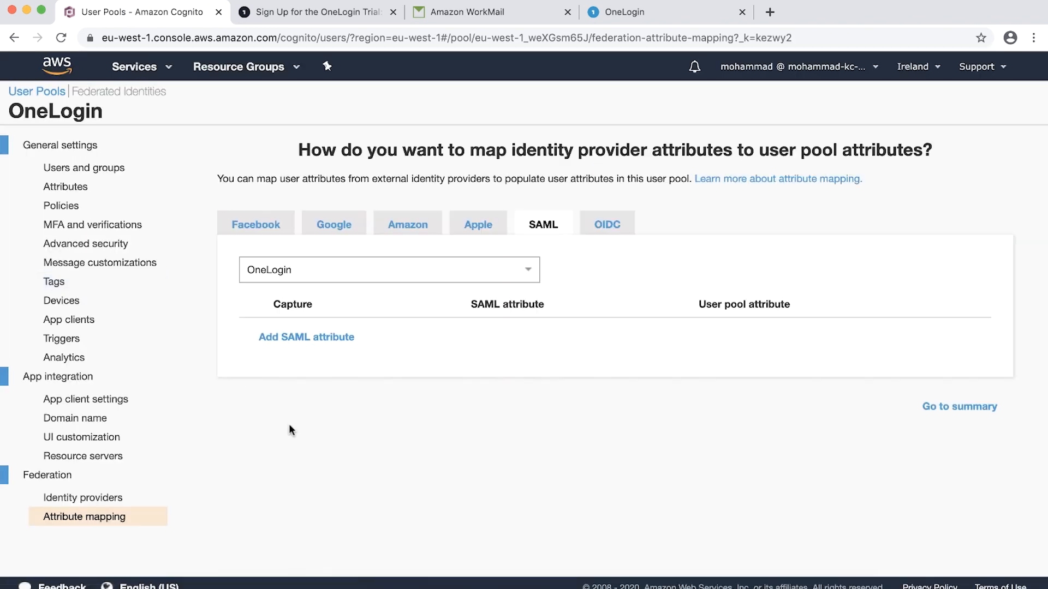
{"action": "left_click", "coordinate": [307, 338]}
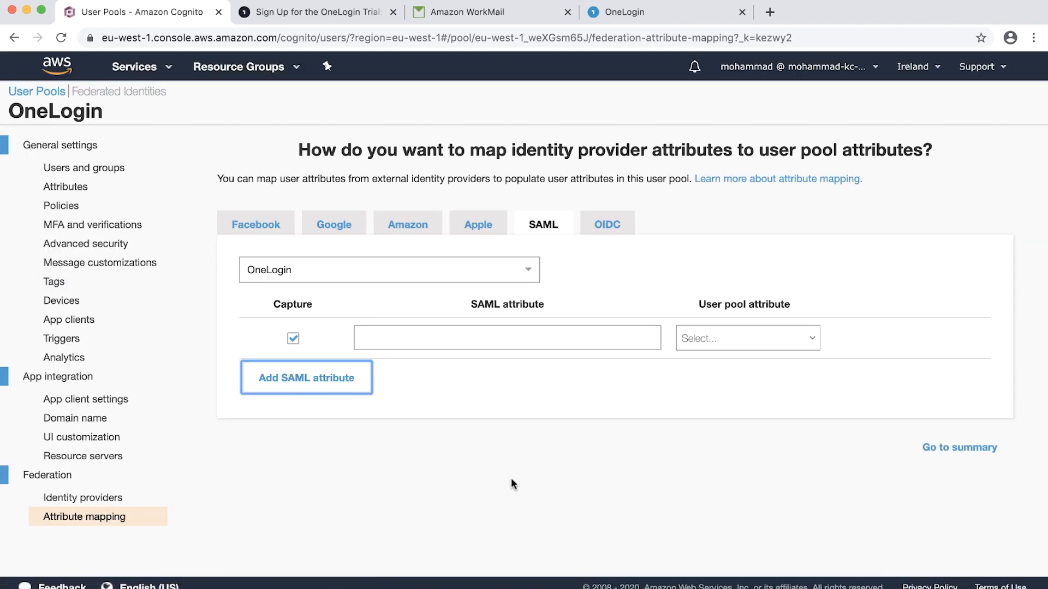
{"action": "left_click", "coordinate": [747, 337]}
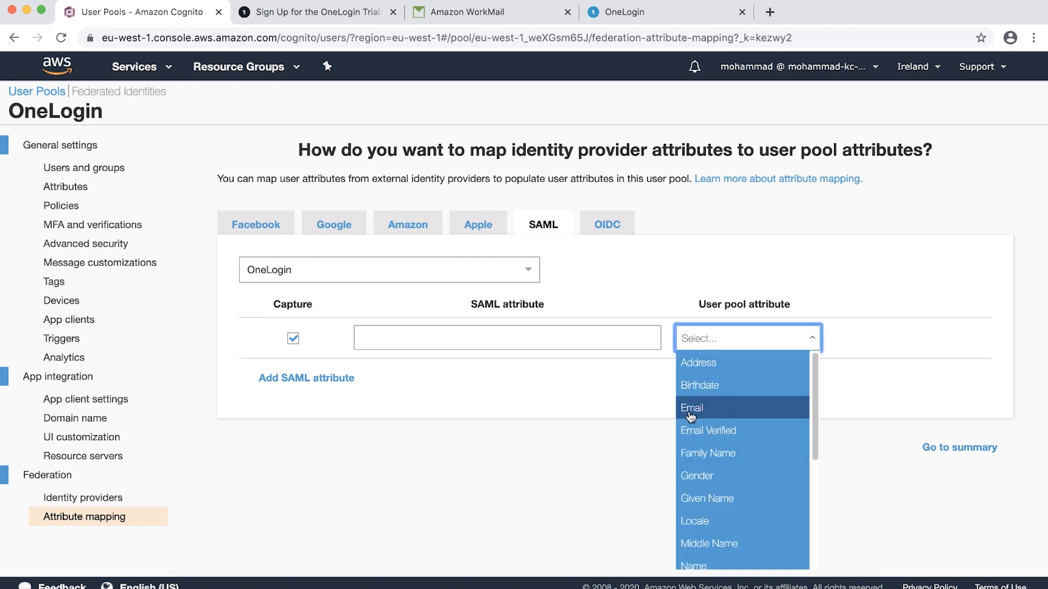
{"action": "left_click", "coordinate": [692, 408]}
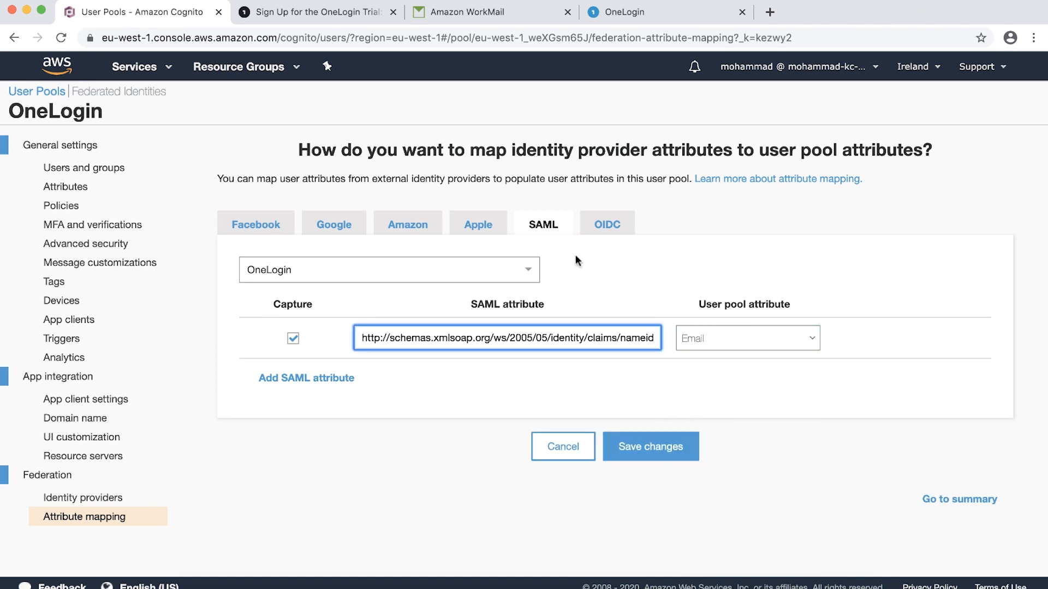
{"action": "mouse_move", "coordinate": [655, 454]}
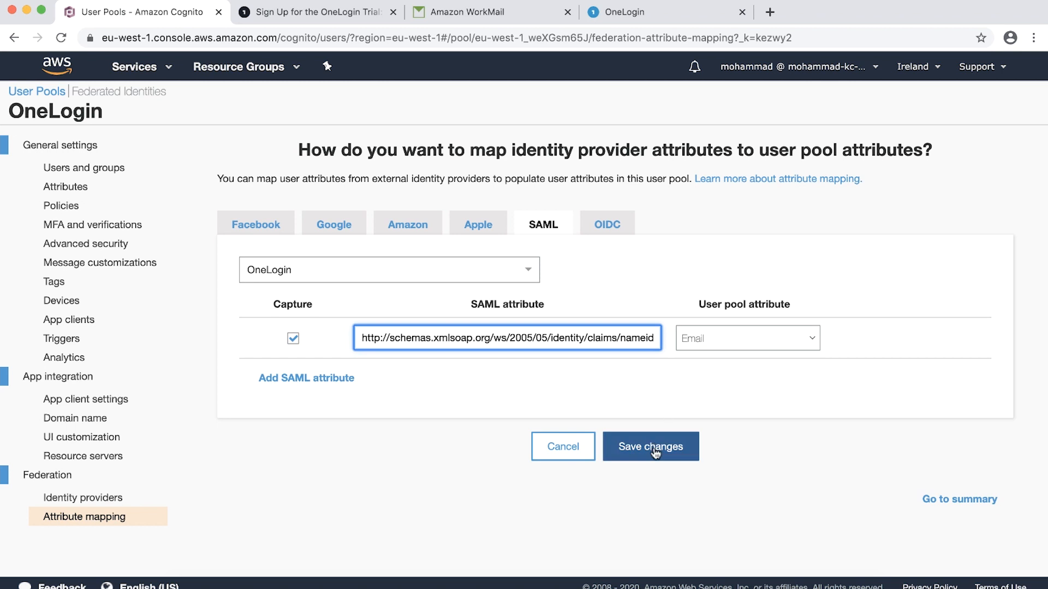
{"action": "left_click", "coordinate": [650, 446]}
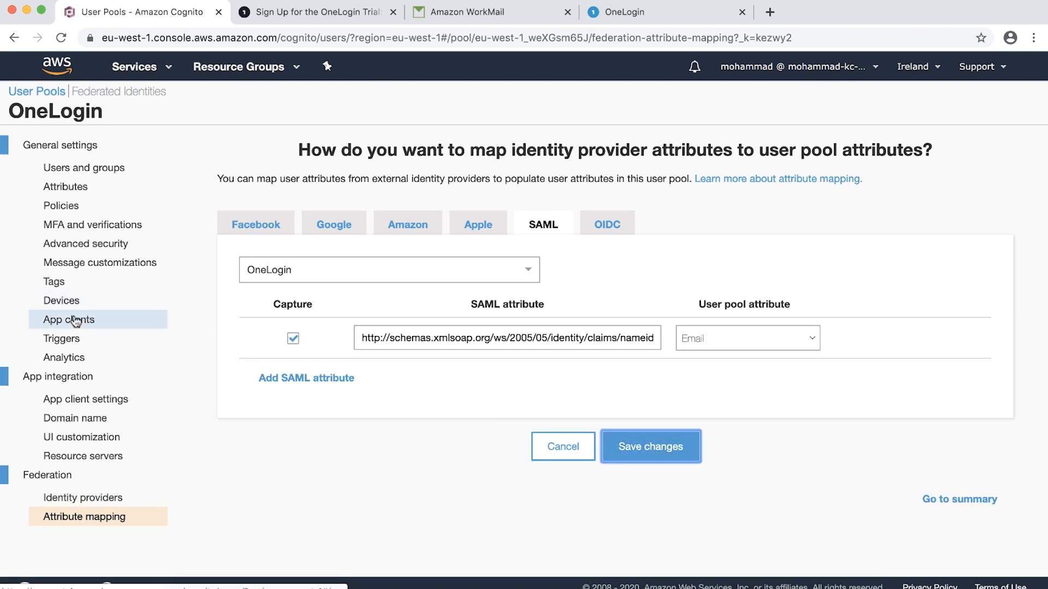
Start a new app client under App clients and name it OneLogin.
{"action": "left_click", "coordinate": [68, 320]}
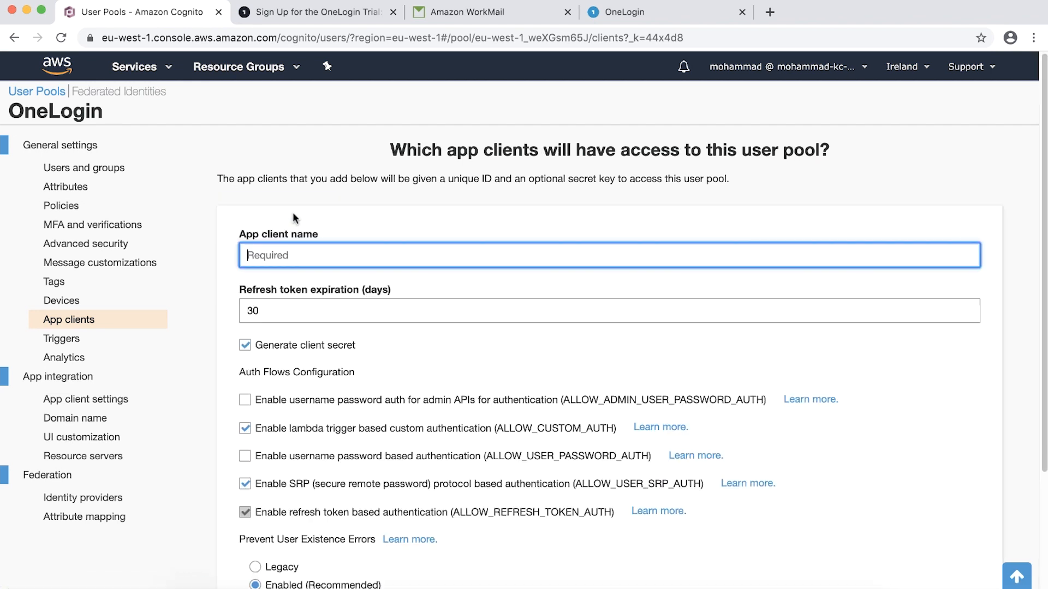
{"action": "type", "text": "OneLogin"}
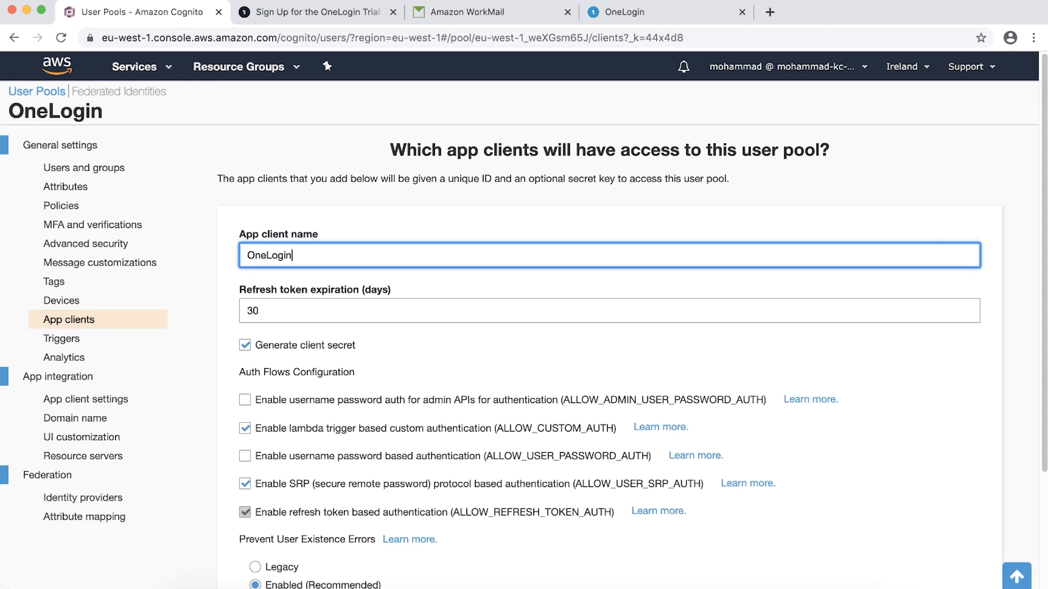
{"action": "mouse_move", "coordinate": [456, 282]}
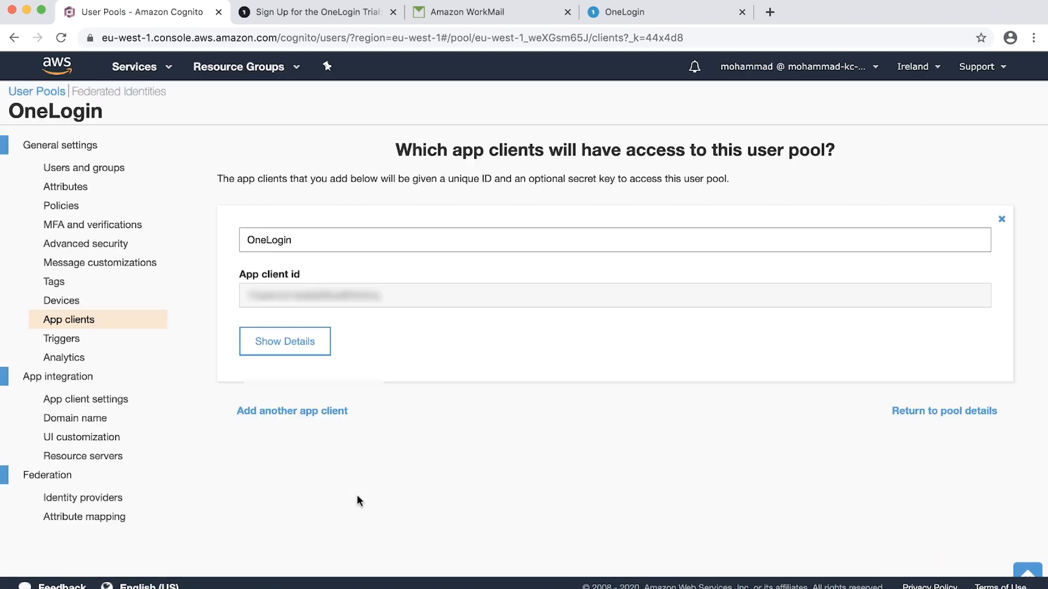
{"action": "mouse_move", "coordinate": [100, 404]}
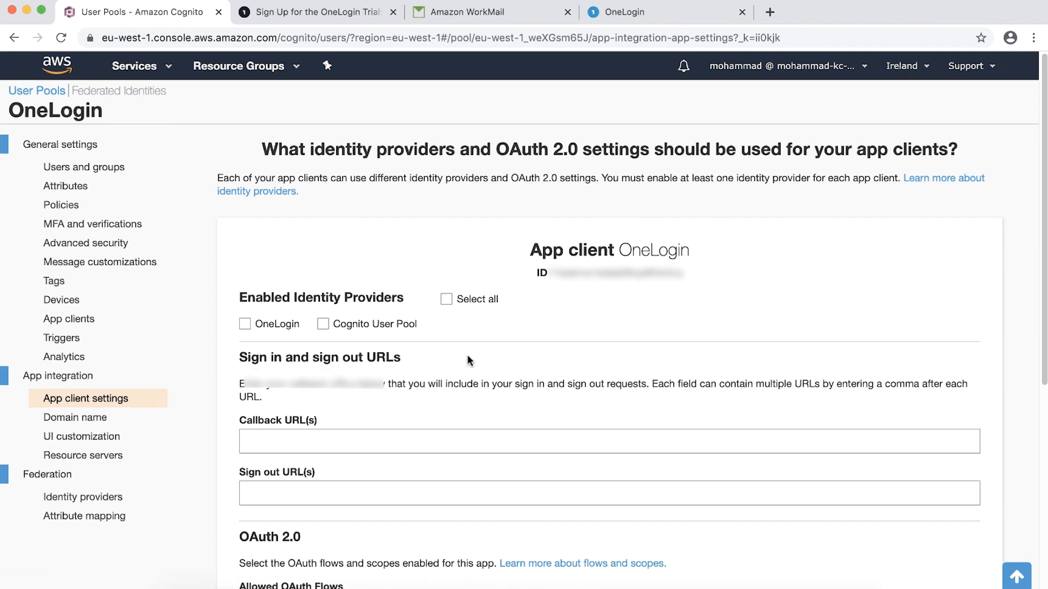
Give the OneLogin app client all identity providers, callback URL, implicit grant and email scope.
{"action": "left_click", "coordinate": [446, 299]}
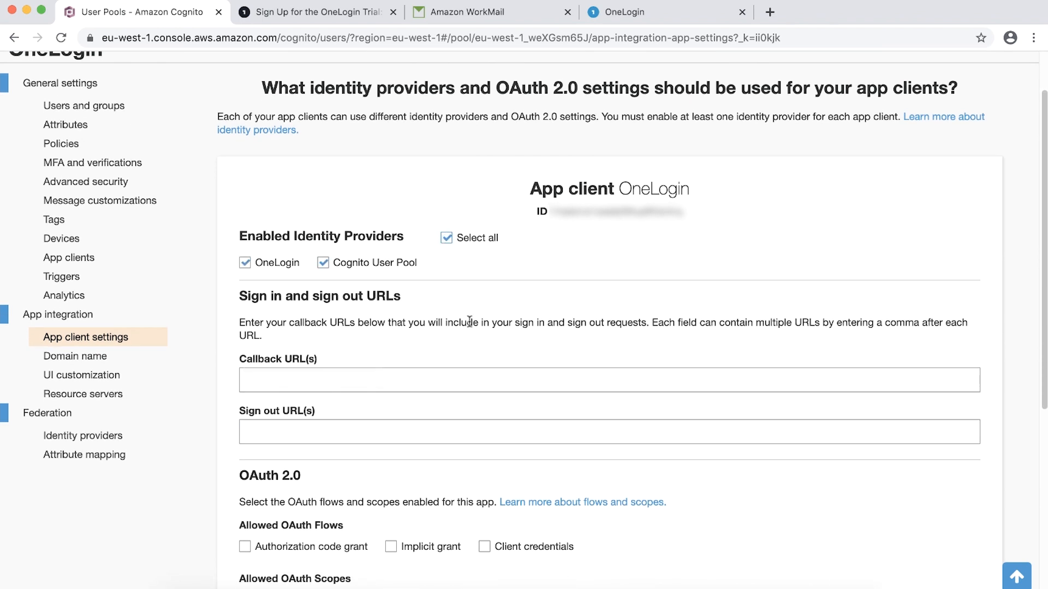
{"action": "left_click", "coordinate": [608, 389]}
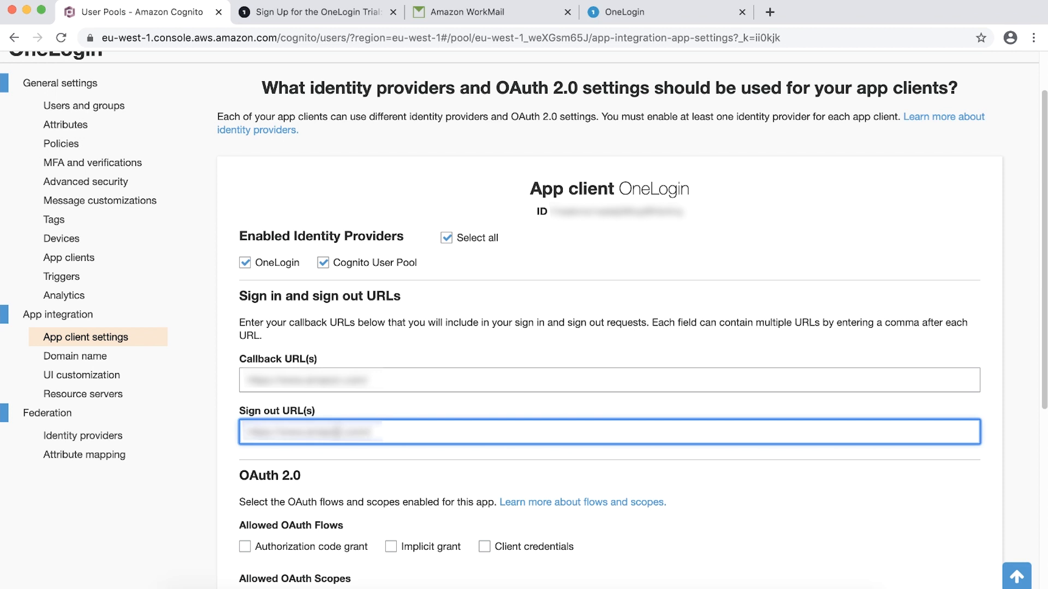
{"action": "scroll", "scroll_direction": "down", "scroll_amount": 3}
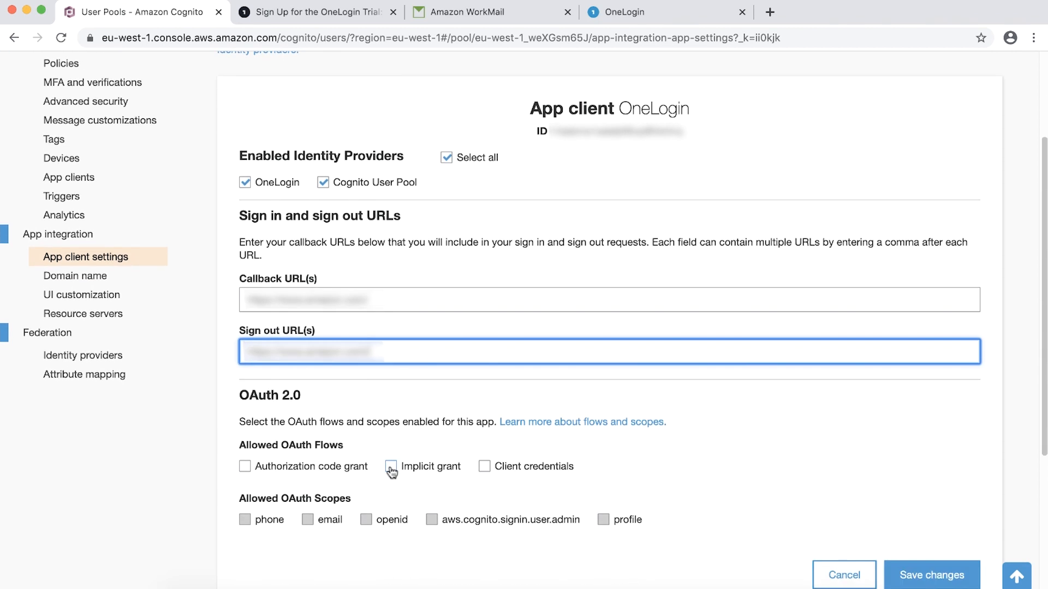
{"action": "left_click", "coordinate": [390, 466]}
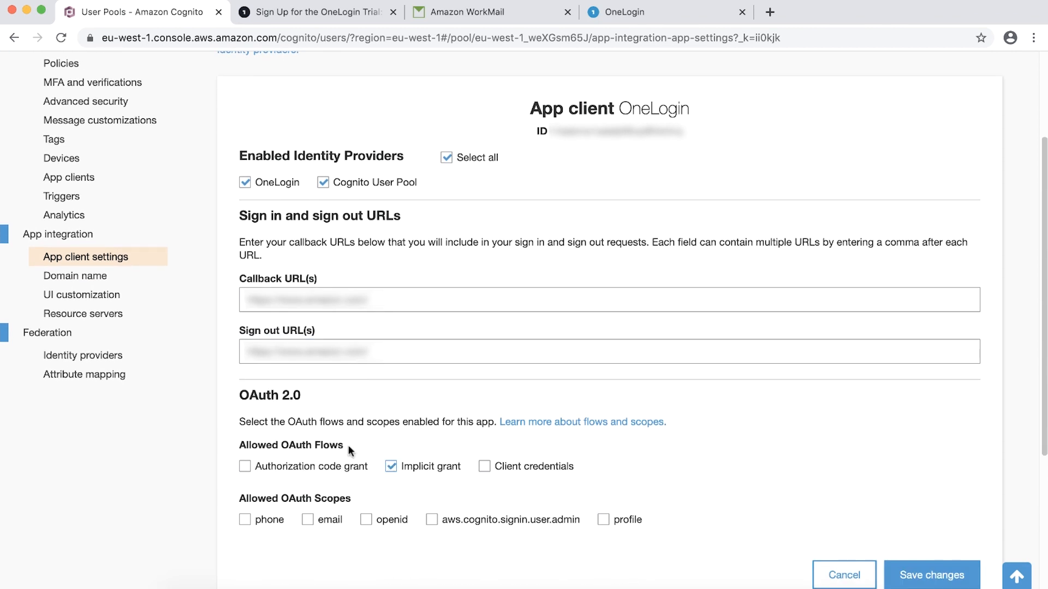
{"action": "scroll", "scroll_direction": "down", "scroll_amount": 3}
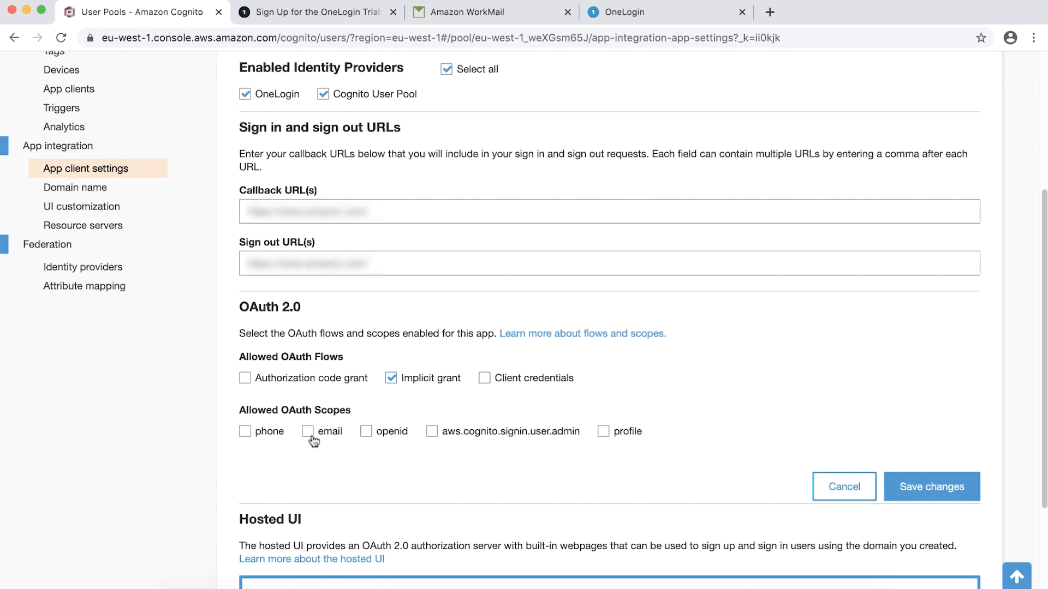
{"action": "left_click", "coordinate": [364, 431]}
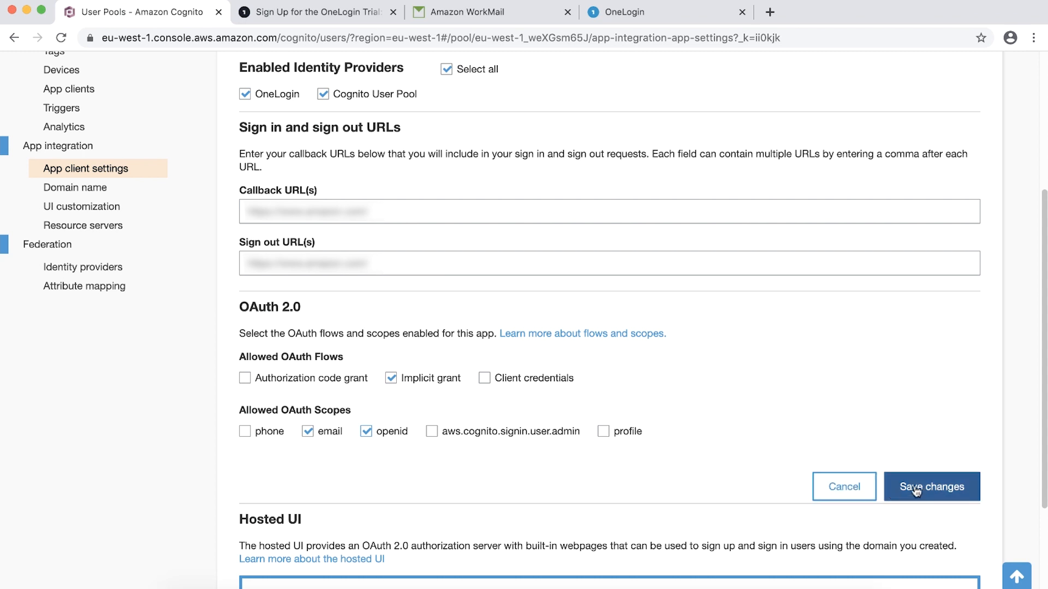
{"action": "scroll", "scroll_direction": "down", "scroll_amount": 3}
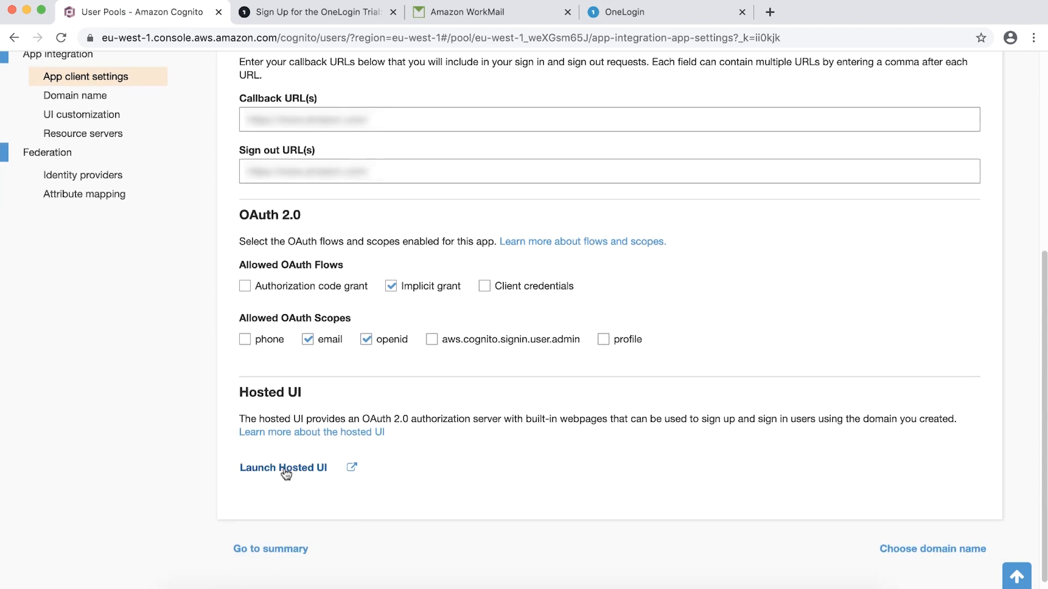
Launch the hosted UI and sign in with the OneLogin corporate ID button.
{"action": "left_click", "coordinate": [284, 468]}
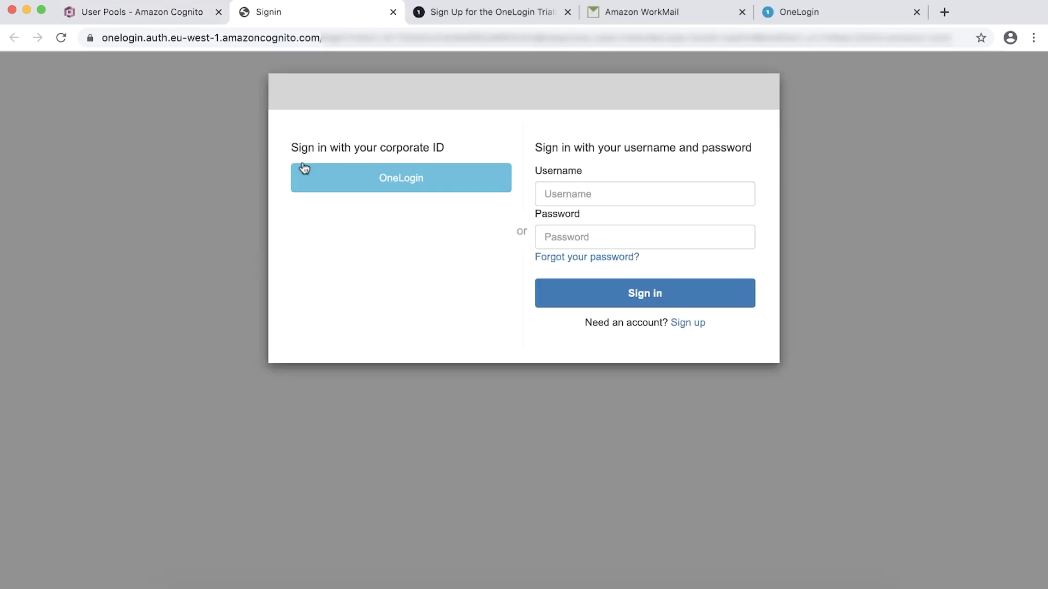
{"action": "left_click", "coordinate": [402, 178]}
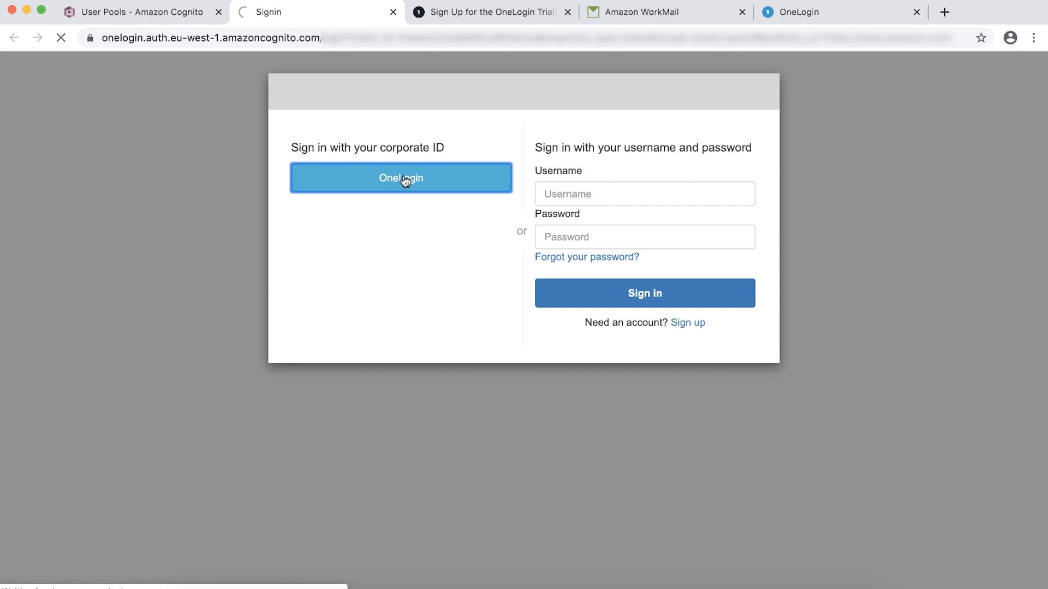
{"action": "left_click", "coordinate": [401, 178]}
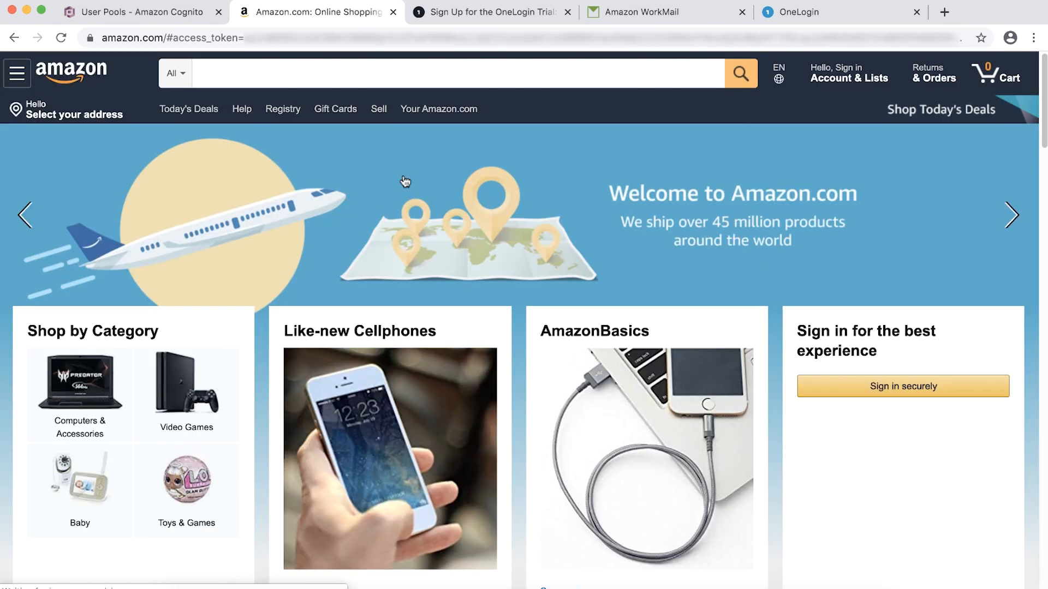